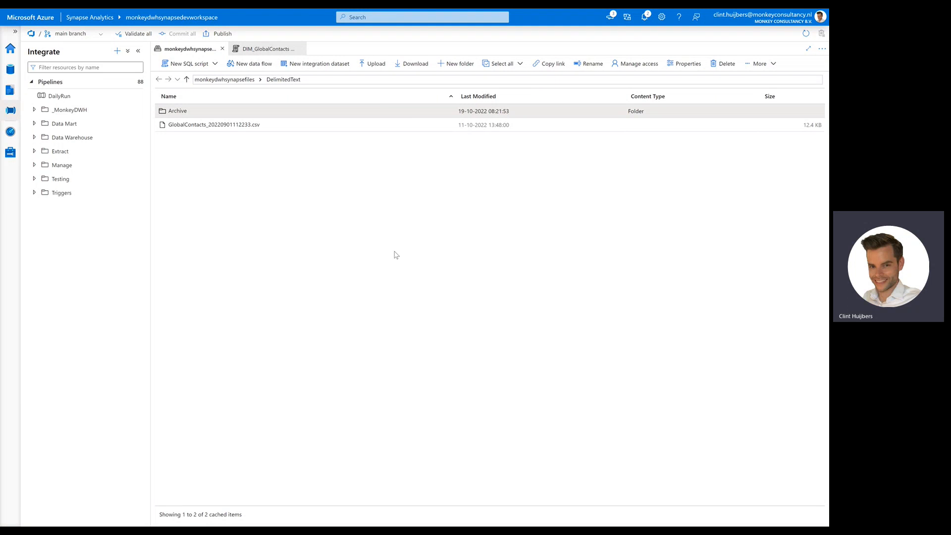
mouse_move(364, 250)
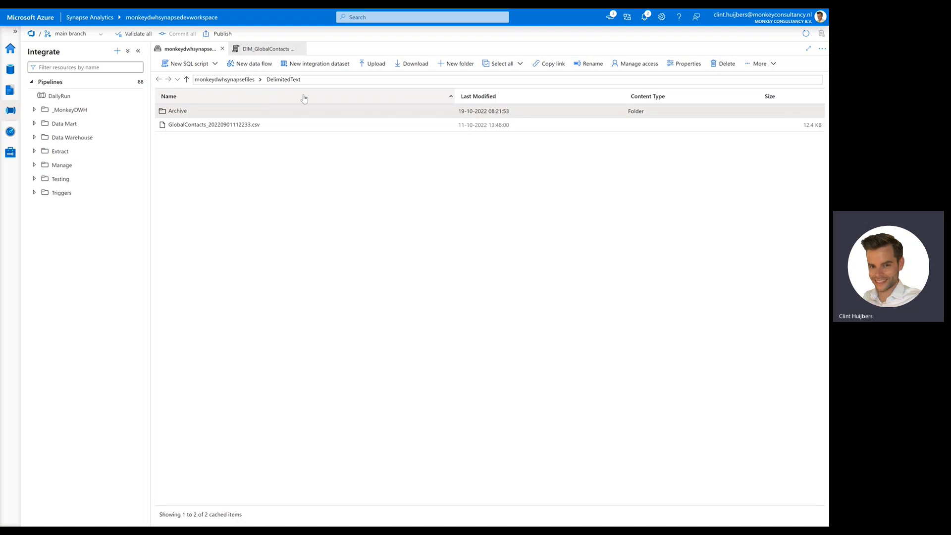
mouse_move(254, 95)
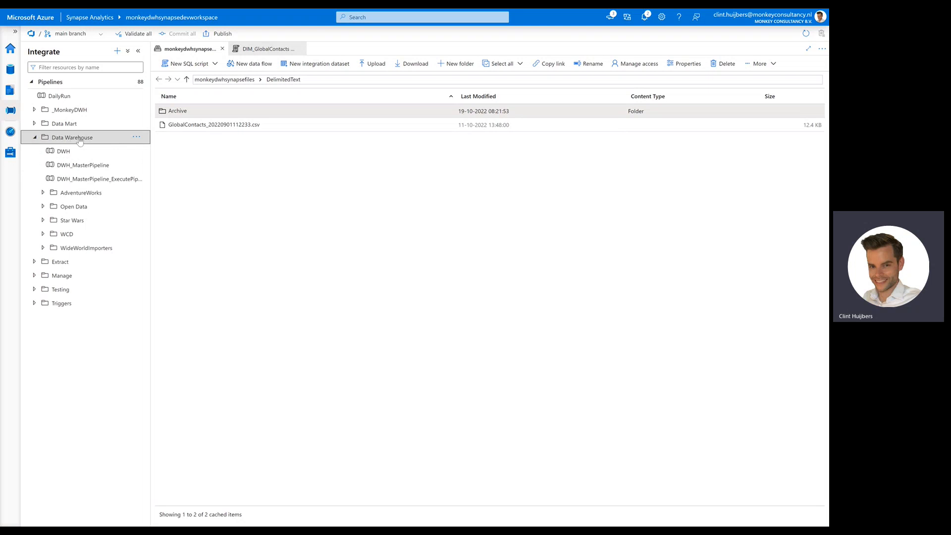
mouse_move(84, 182)
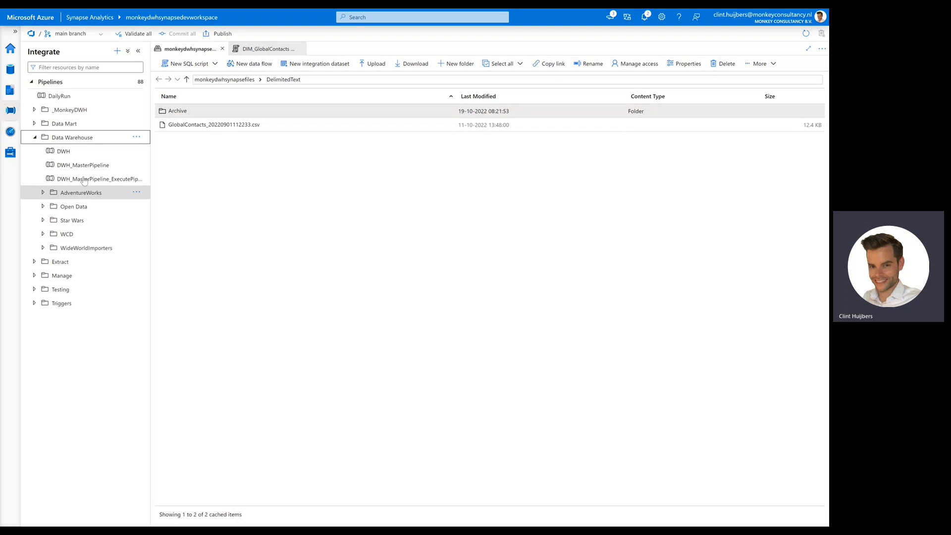
mouse_move(62, 151)
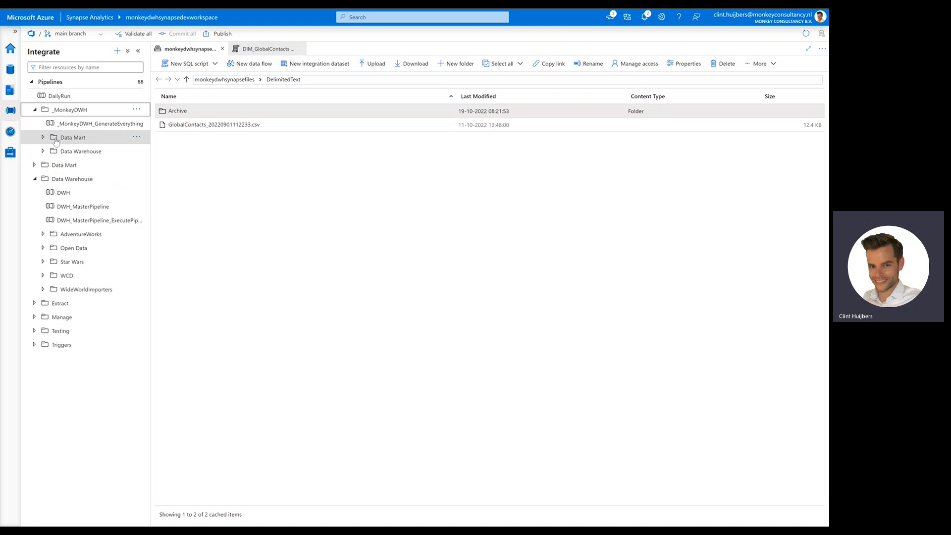
Step: Expand the Data Warehouse subfolder under _MonkeyDWH to reveal its three pipelines
left_click(80, 151)
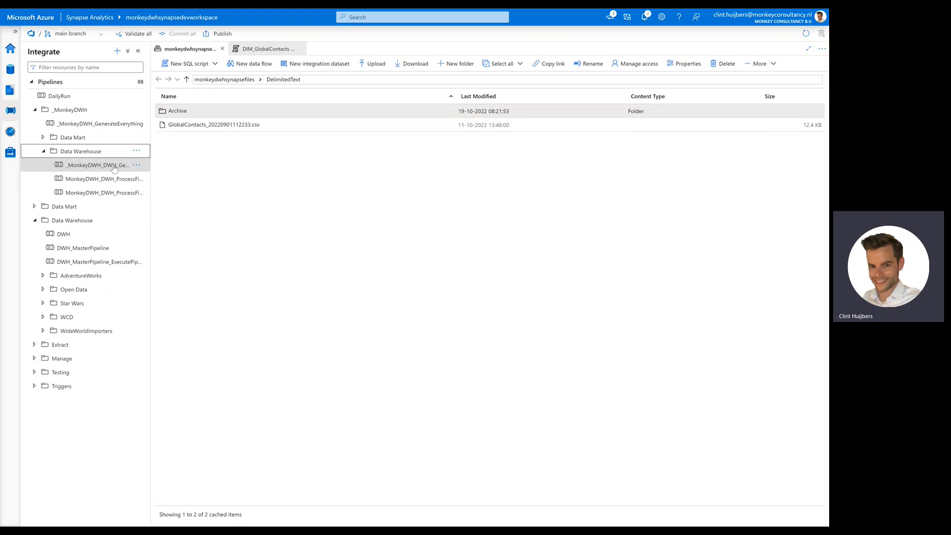
Step: Trigger MonkeyDWH_DWH_ProcessFiles_DelimitedText now with FolderName set to DelimitedText
left_click(97, 165)
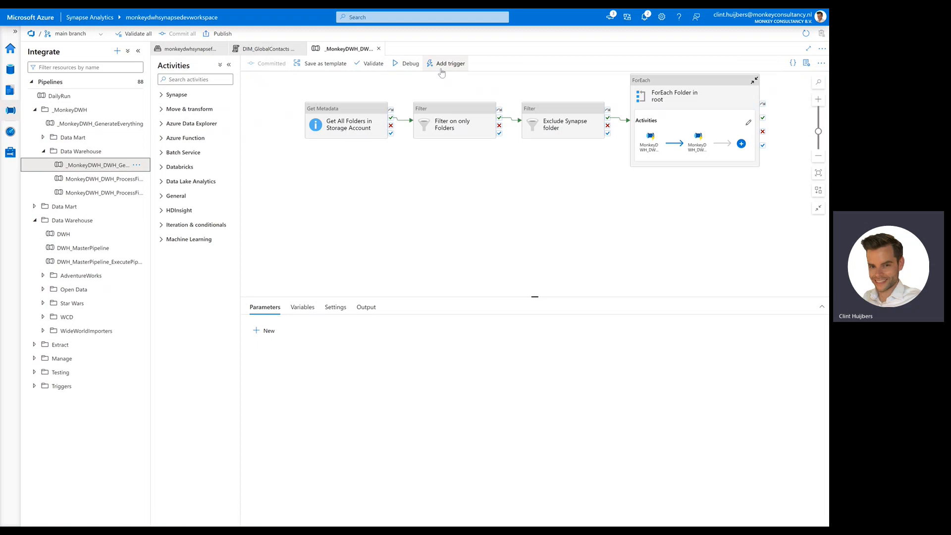
left_click(449, 63)
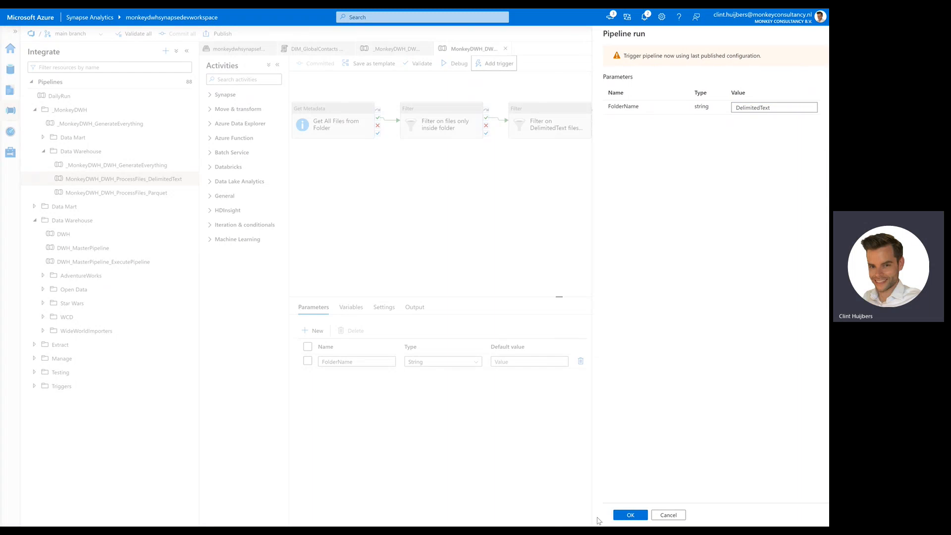
left_click(630, 514)
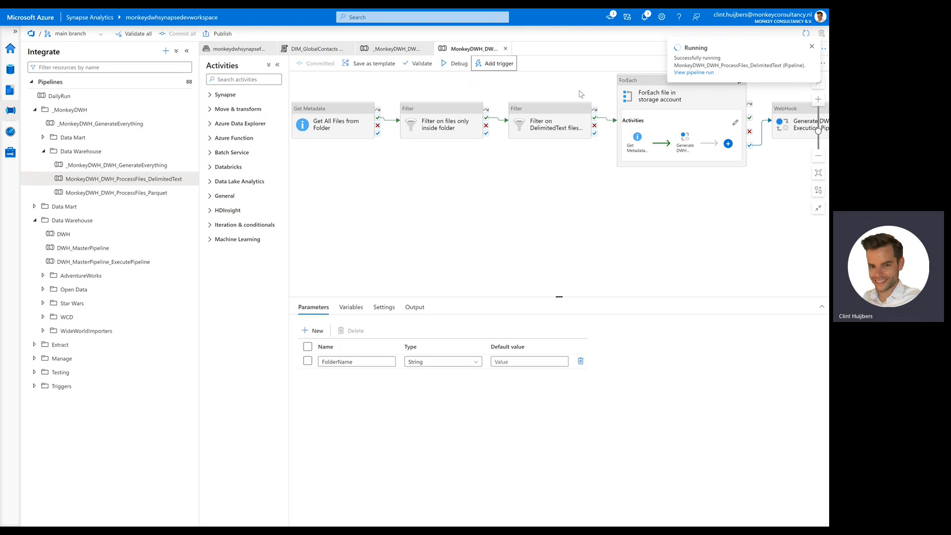
left_click(811, 46)
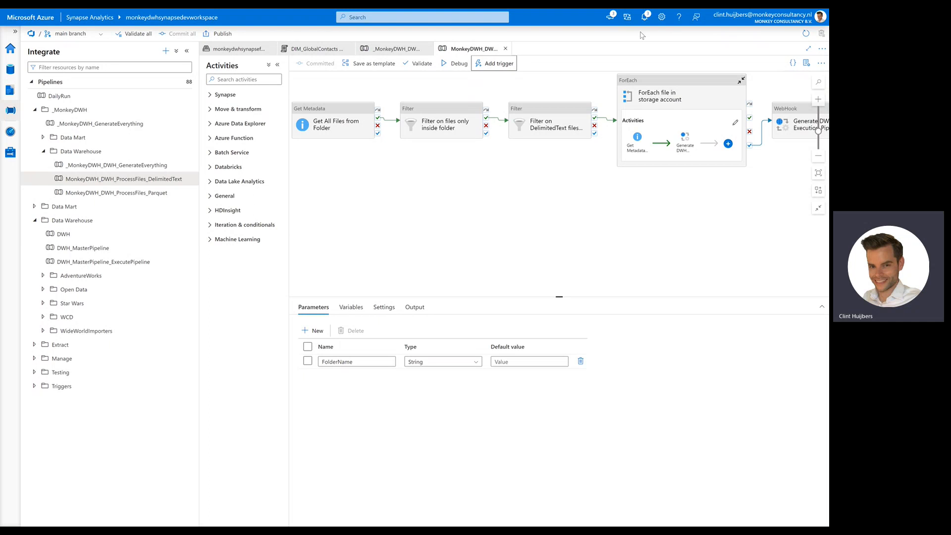
Step: Open the running pipeline's activity runs from Notifications and refresh their statuses repeatedly
left_click(644, 16)
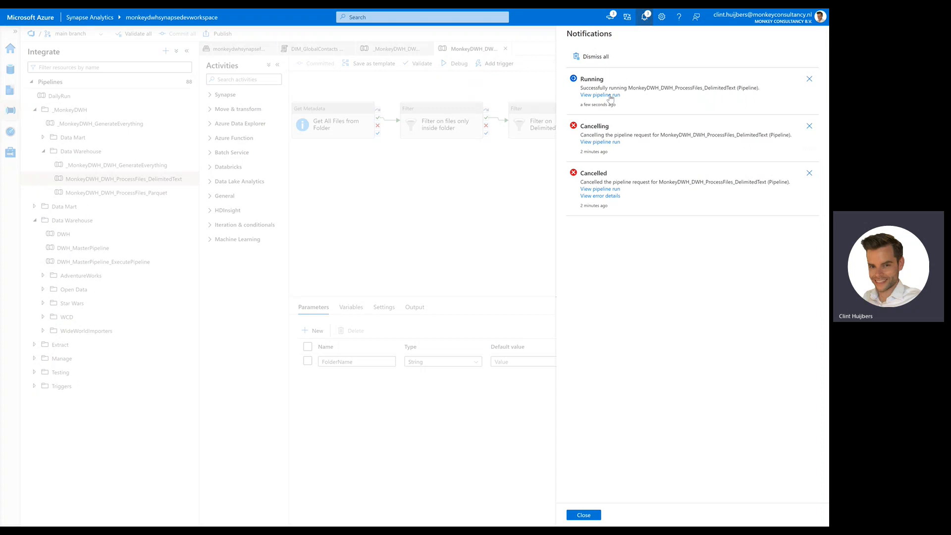
left_click(600, 94)
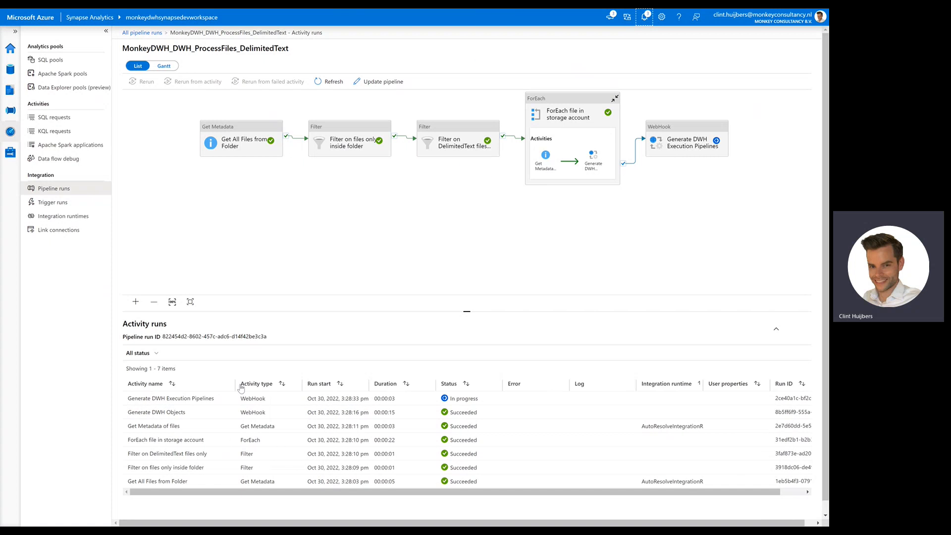
left_click(333, 81)
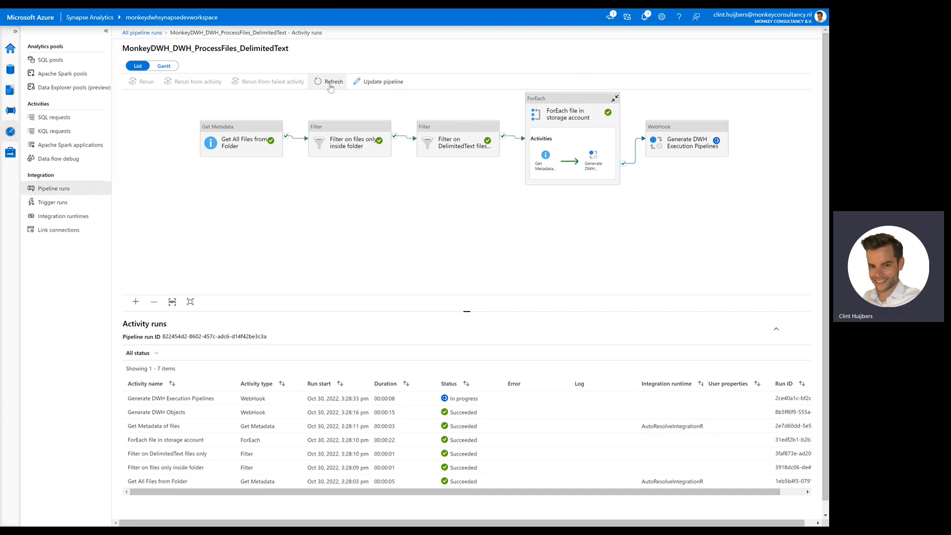
left_click(329, 81)
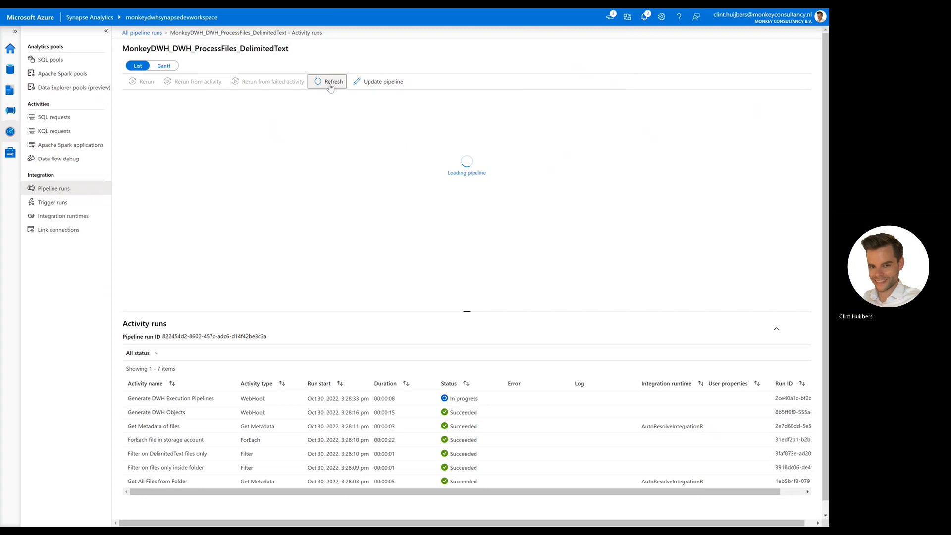
left_click(328, 82)
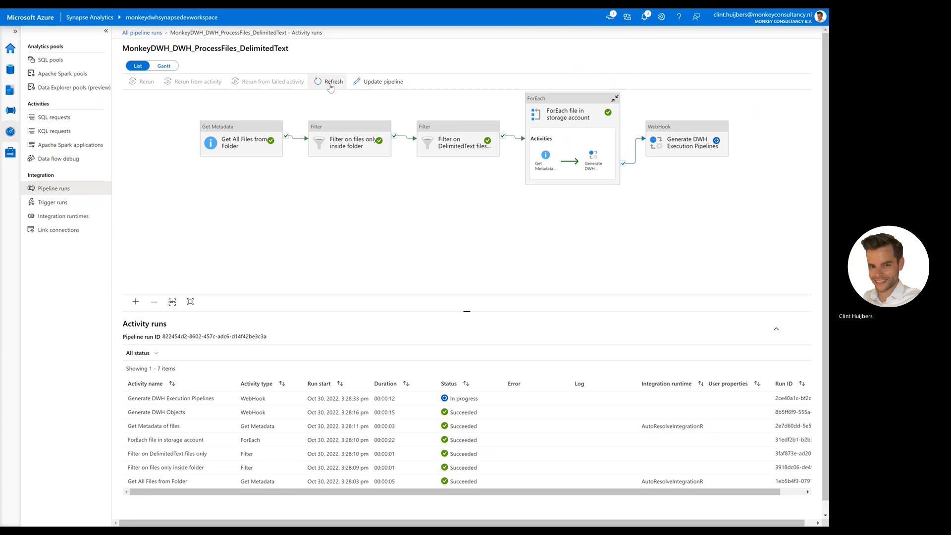
left_click(330, 81)
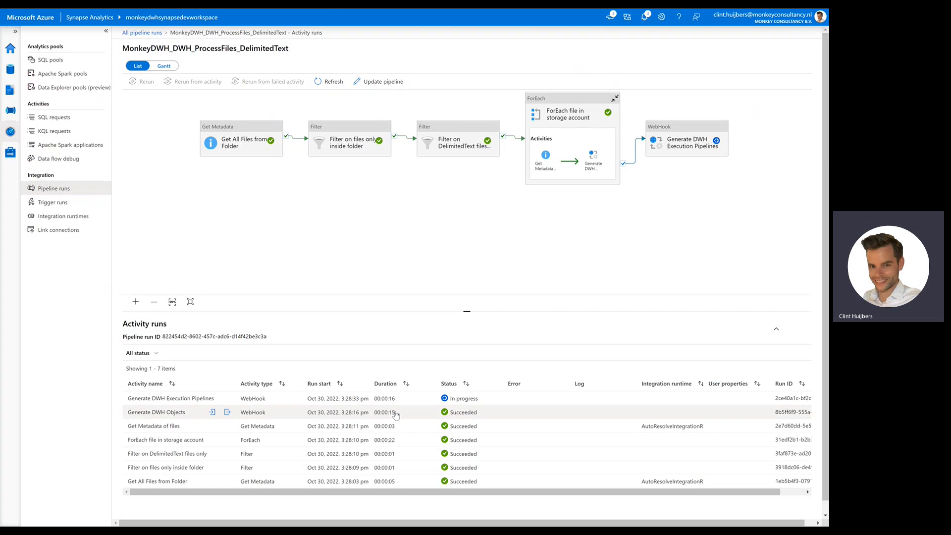
mouse_move(184, 416)
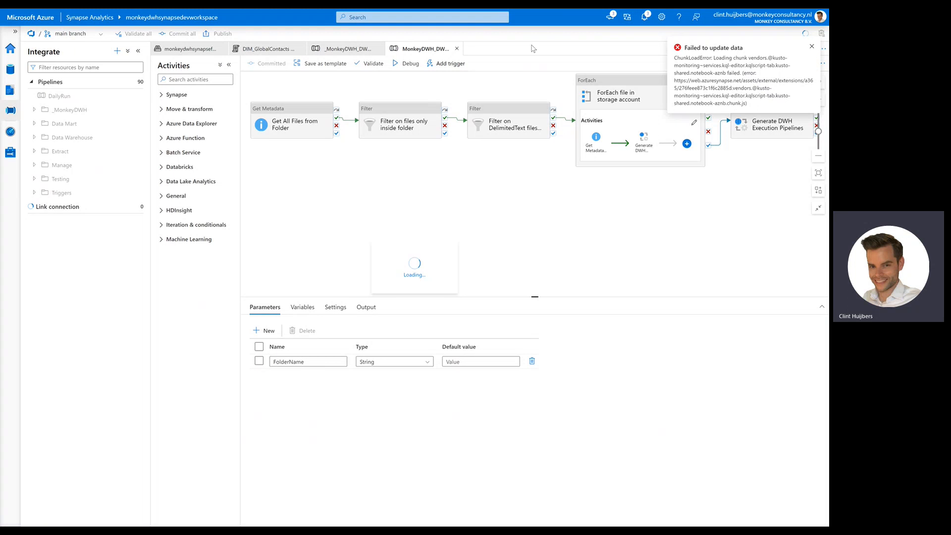
Step: Expand Data Warehouse > DelimitedText and open the DWH master pipeline with its new DWH_DelimitedText step
left_click(35, 110)
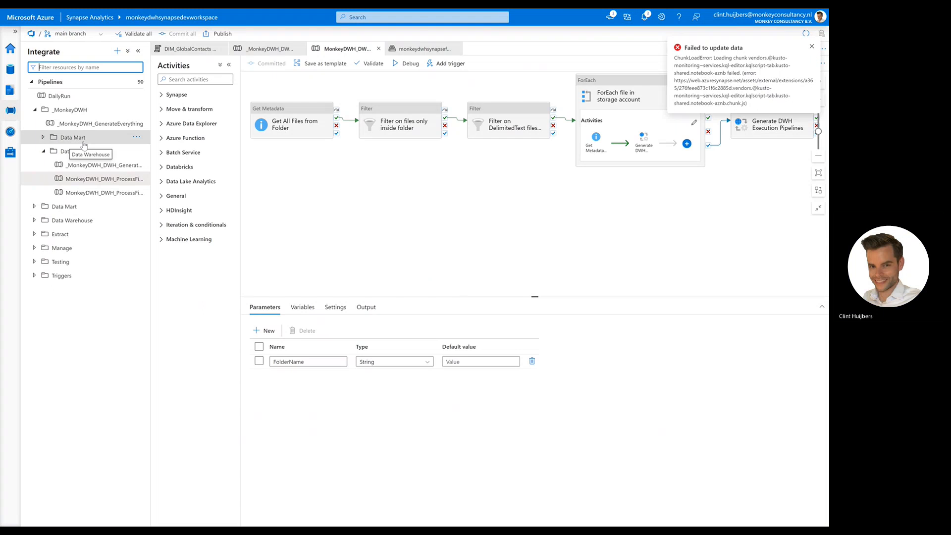
left_click(811, 48)
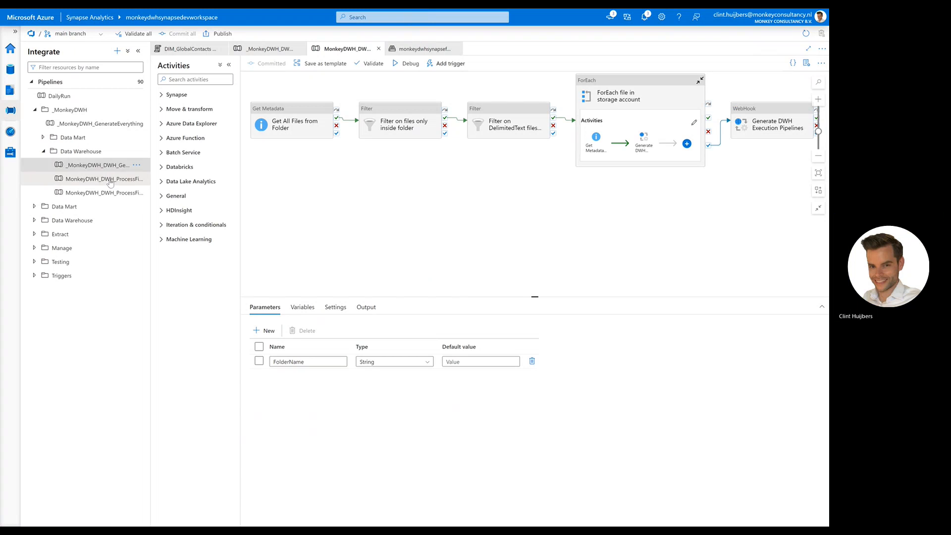
left_click(73, 220)
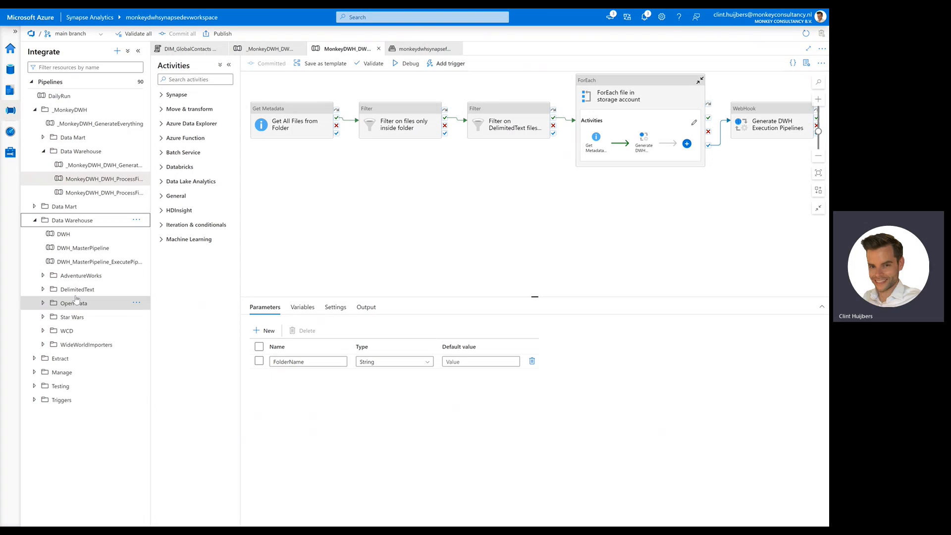
left_click(77, 289)
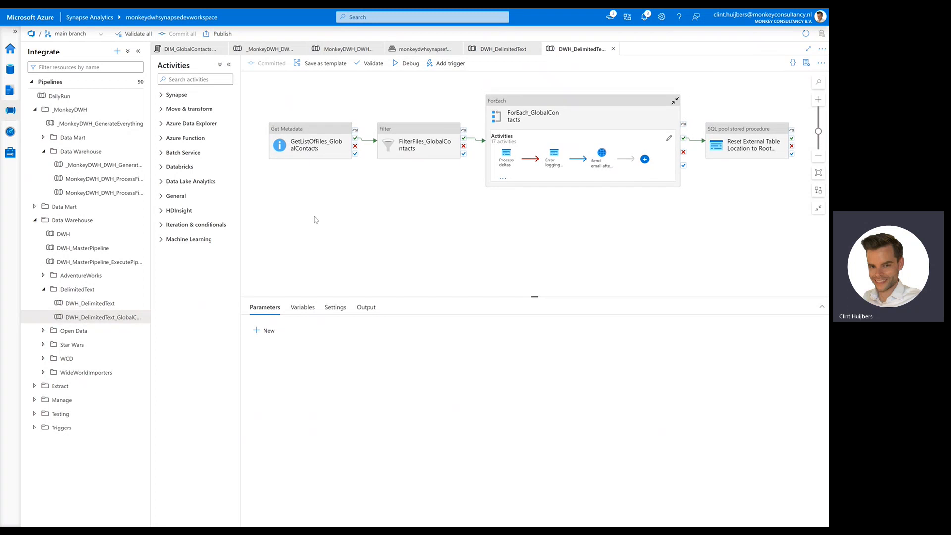
left_click(63, 234)
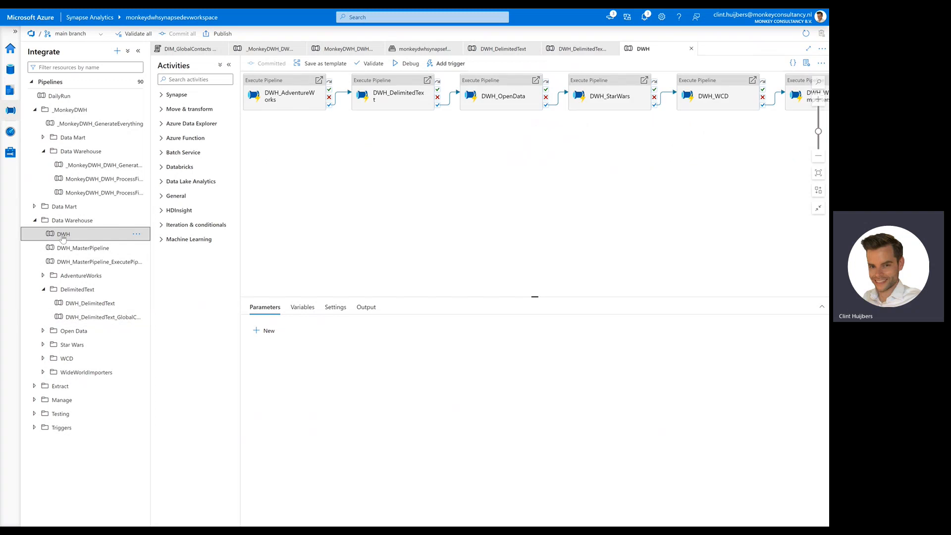
mouse_move(63, 238)
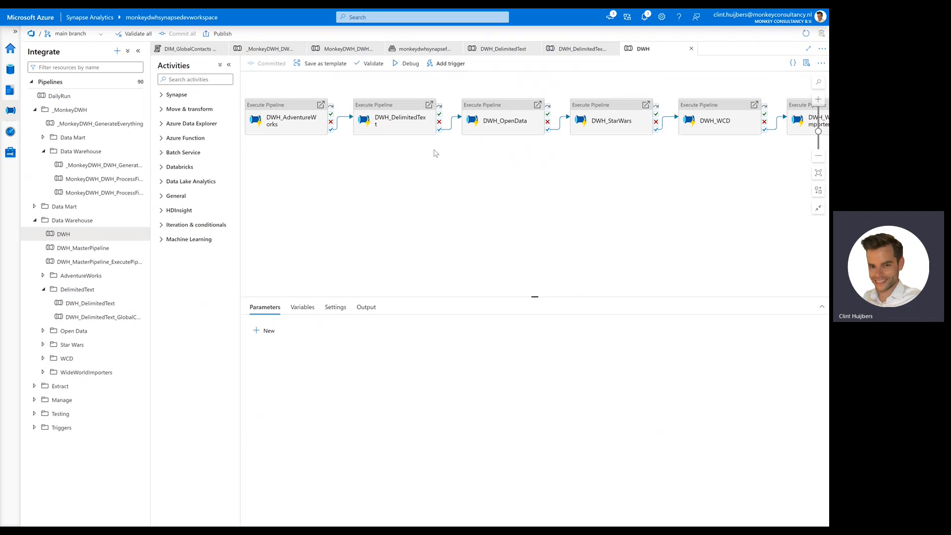
mouse_move(368, 130)
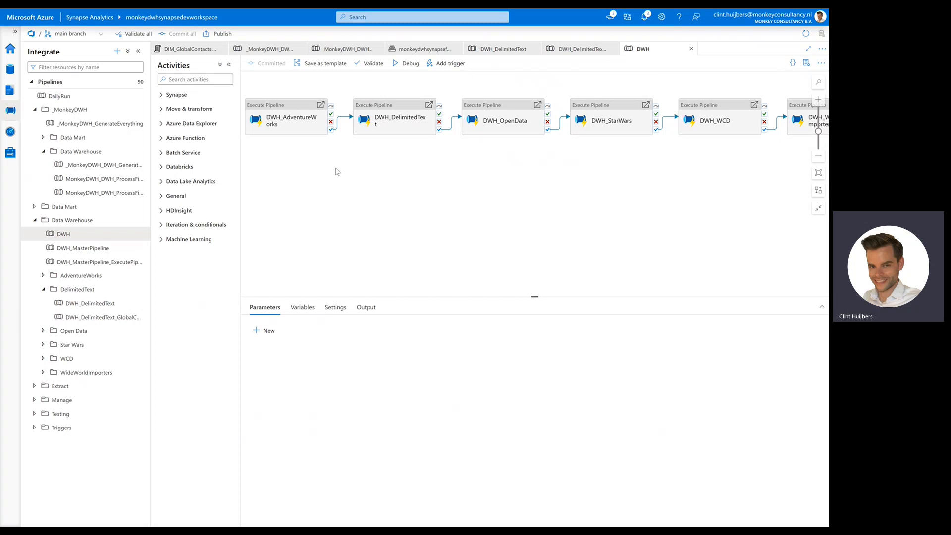
mouse_move(222, 33)
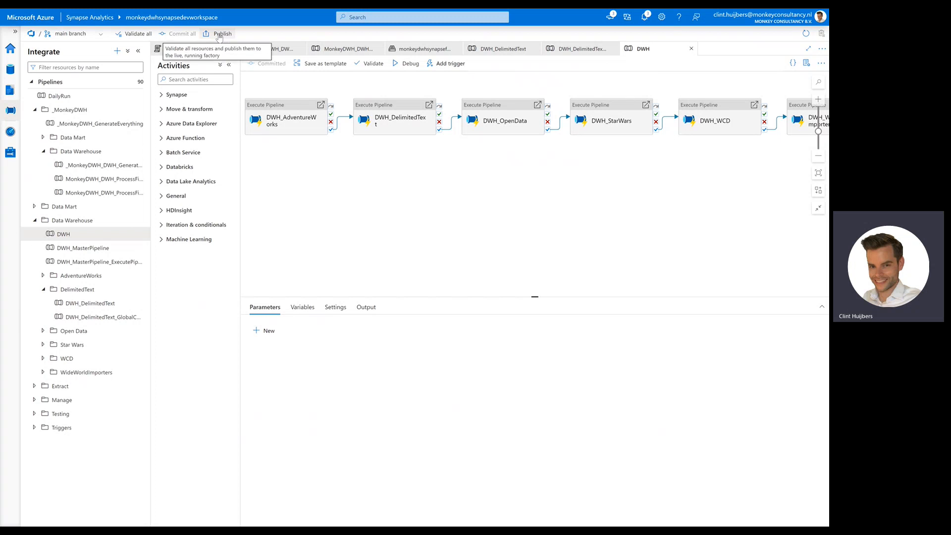
Step: Publish all pending changes: the edited DWH pipeline and two new DelimitedText pipelines
left_click(222, 33)
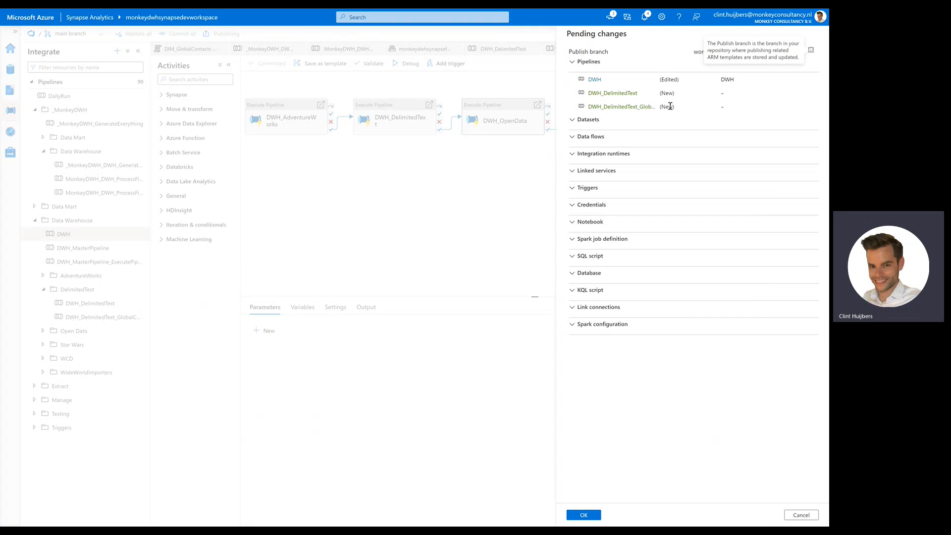
mouse_move(640, 103)
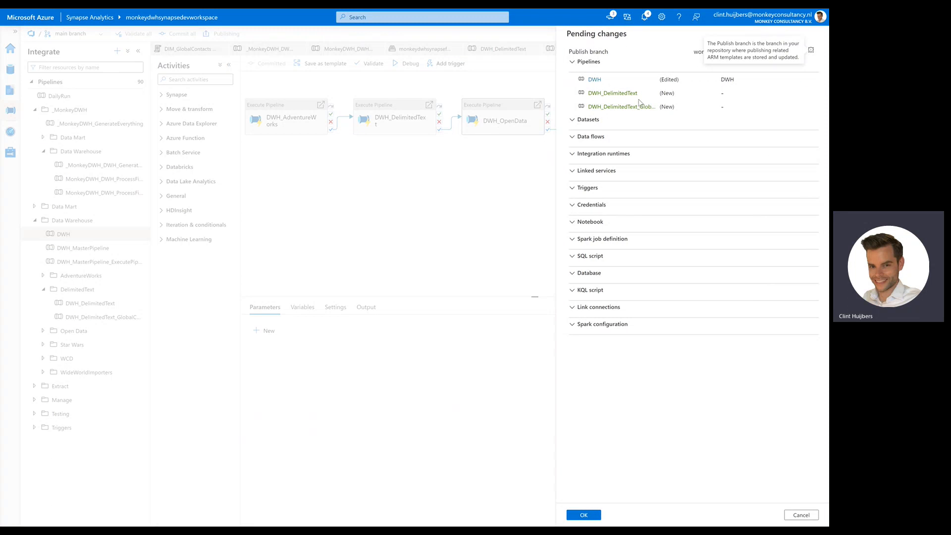
mouse_move(621, 93)
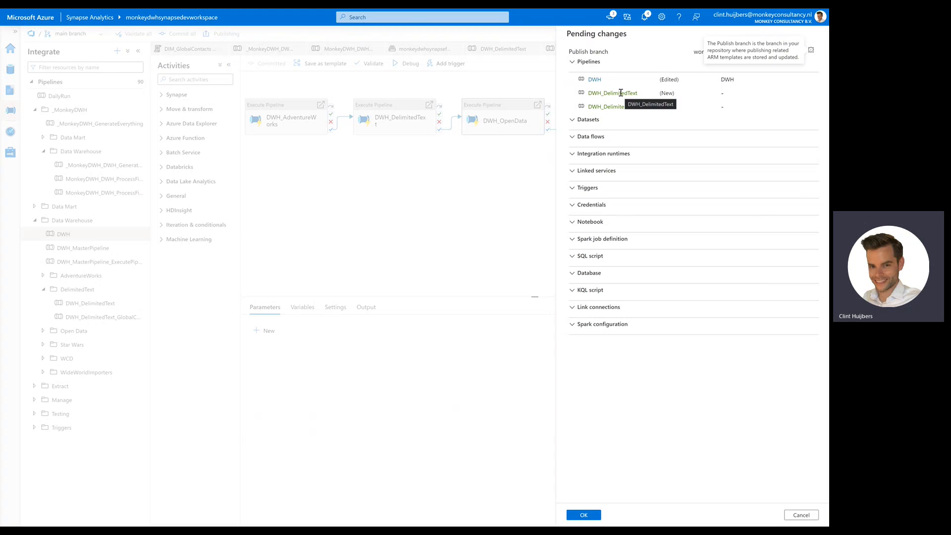
mouse_move(643, 114)
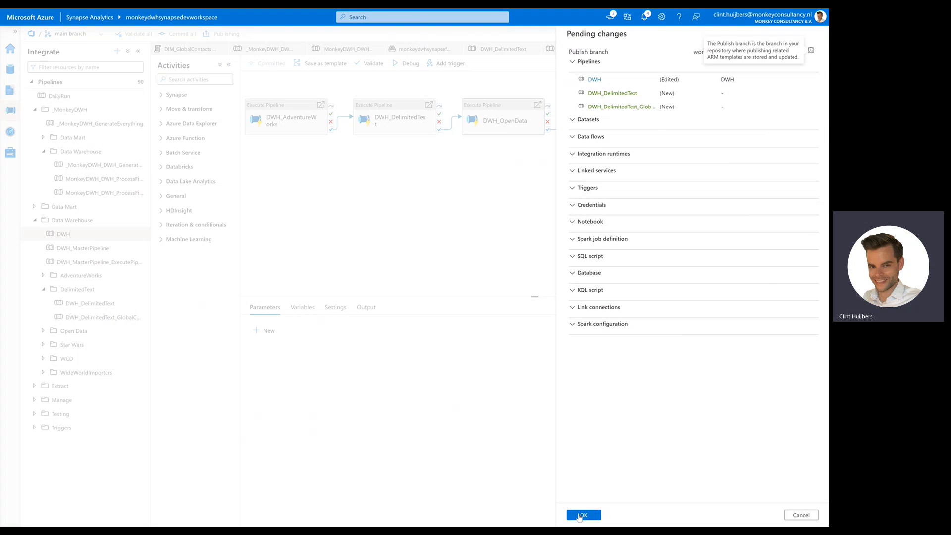
left_click(582, 514)
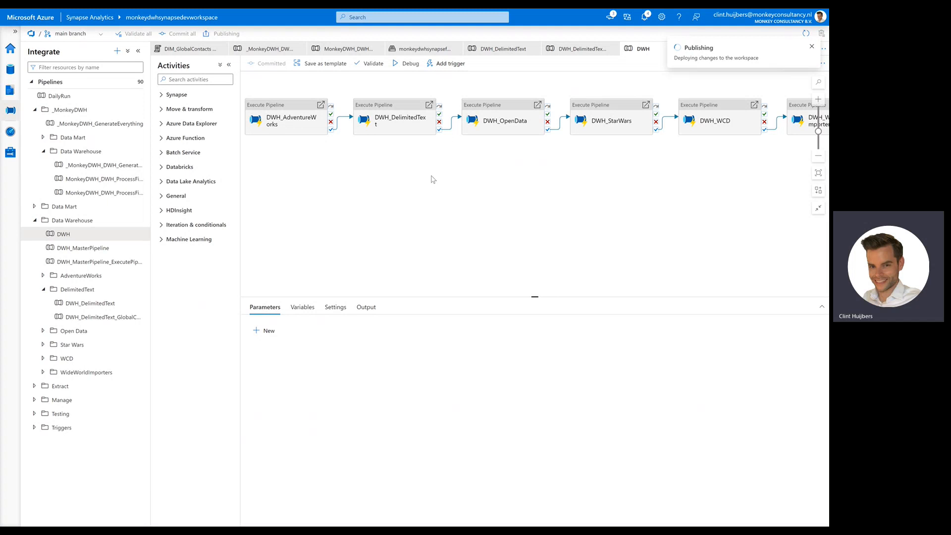
left_click(811, 46)
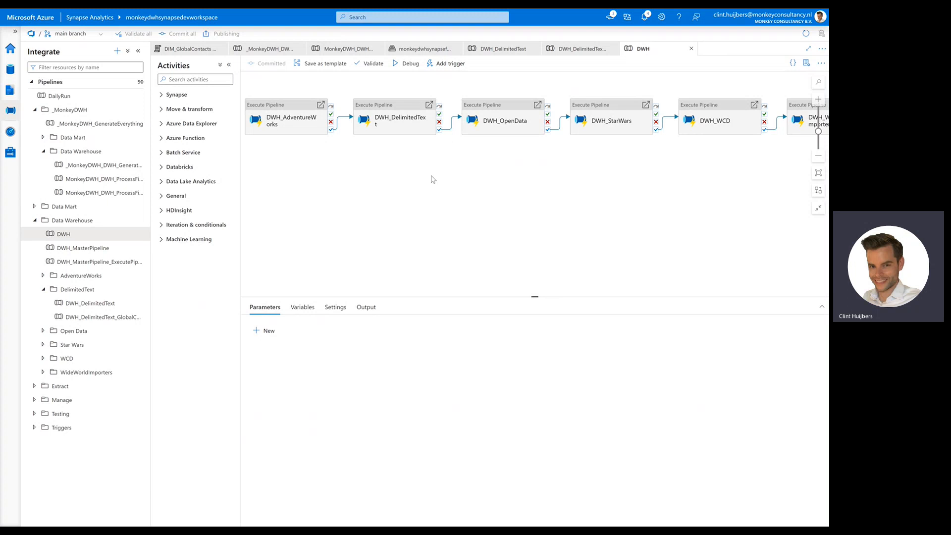
left_click(225, 33)
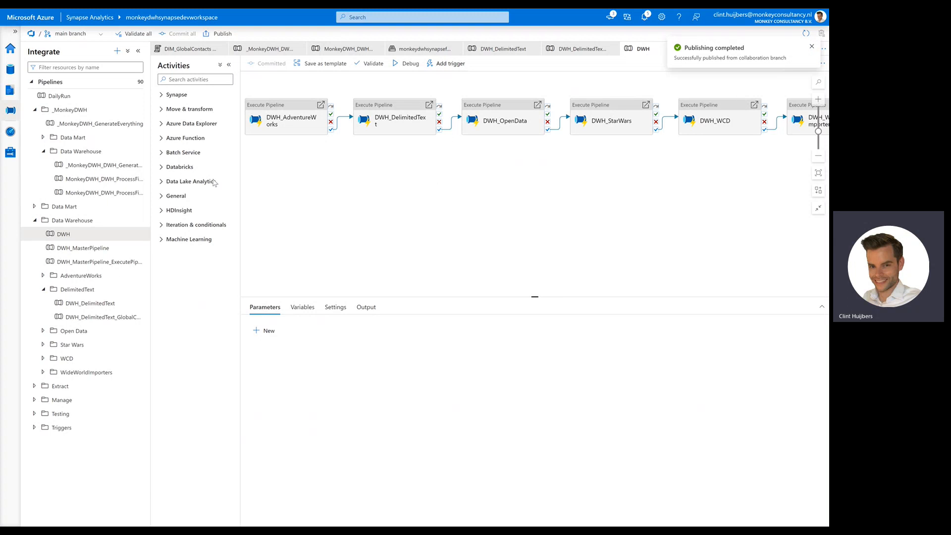
Step: Trigger DWH_DelimitedText_GlobalContacts and monitor Get Metadata, Filter and ForEach progress in its run view
left_click(103, 316)
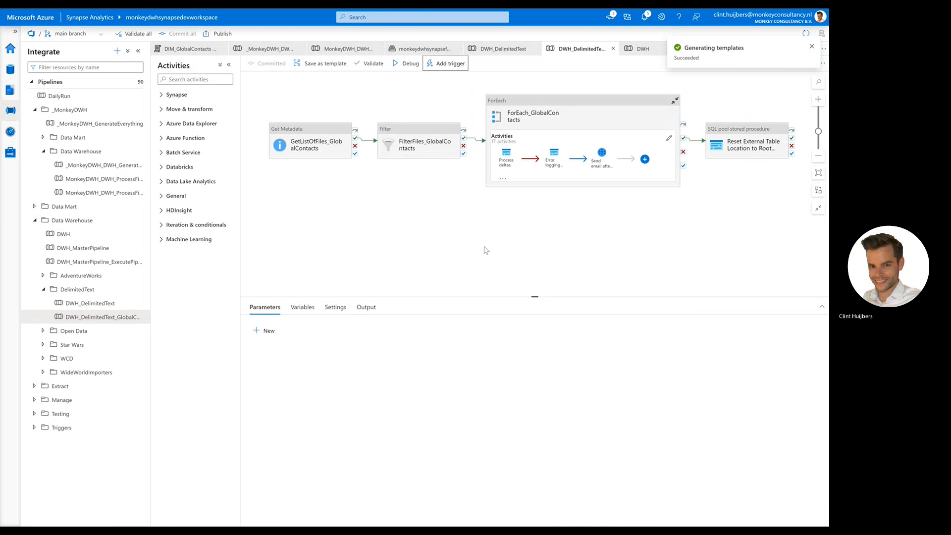
mouse_move(811, 47)
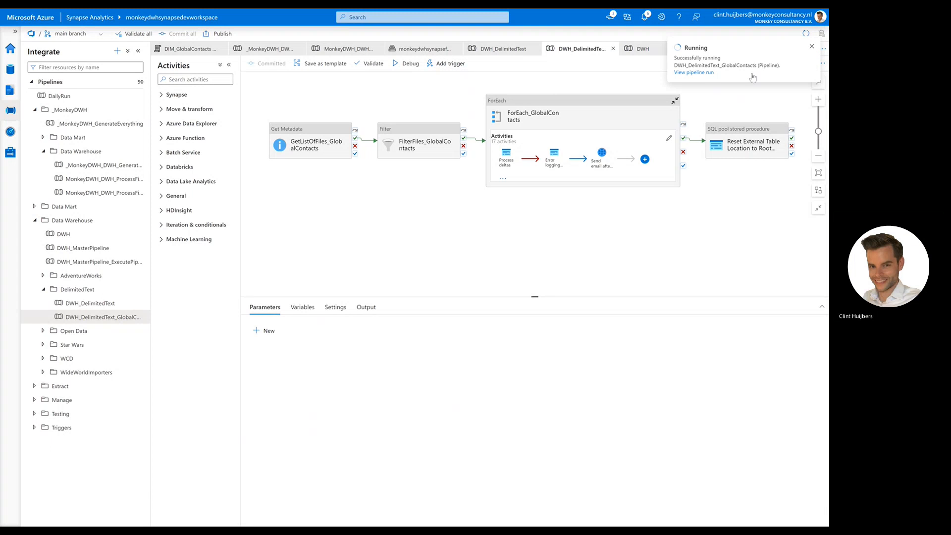
left_click(693, 72)
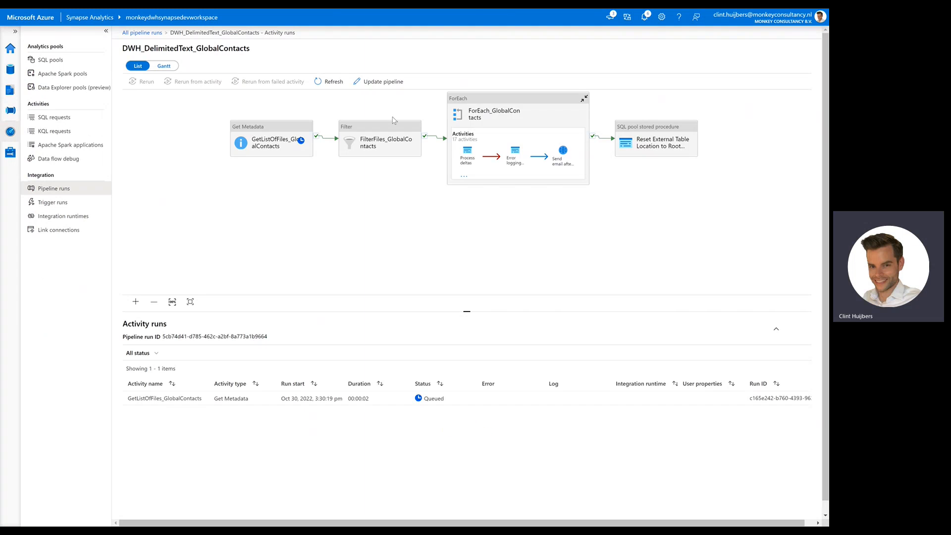
left_click(333, 81)
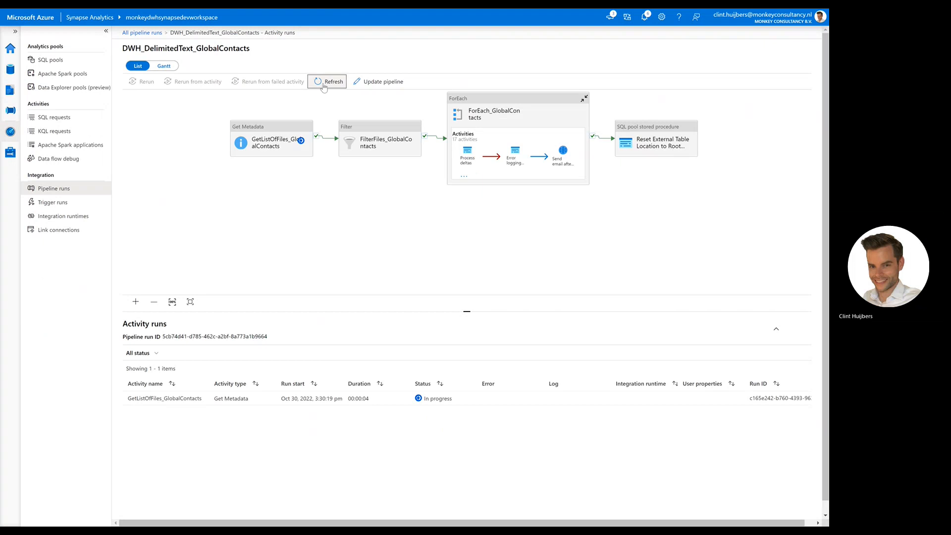
left_click(327, 81)
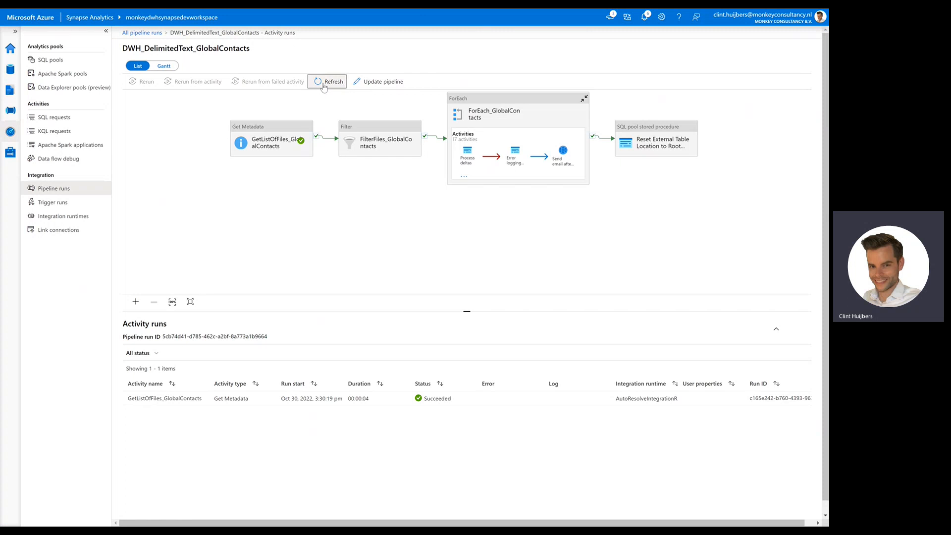
left_click(327, 81)
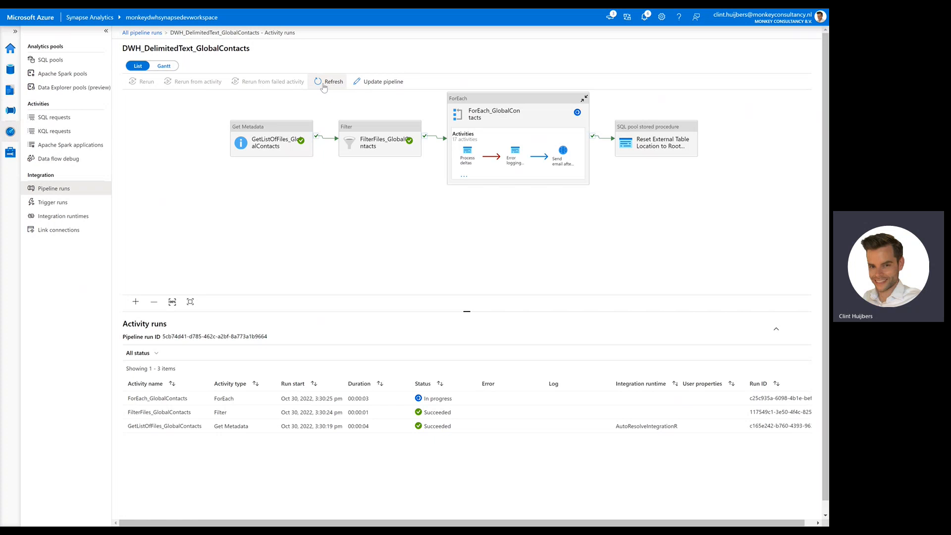
left_click(330, 82)
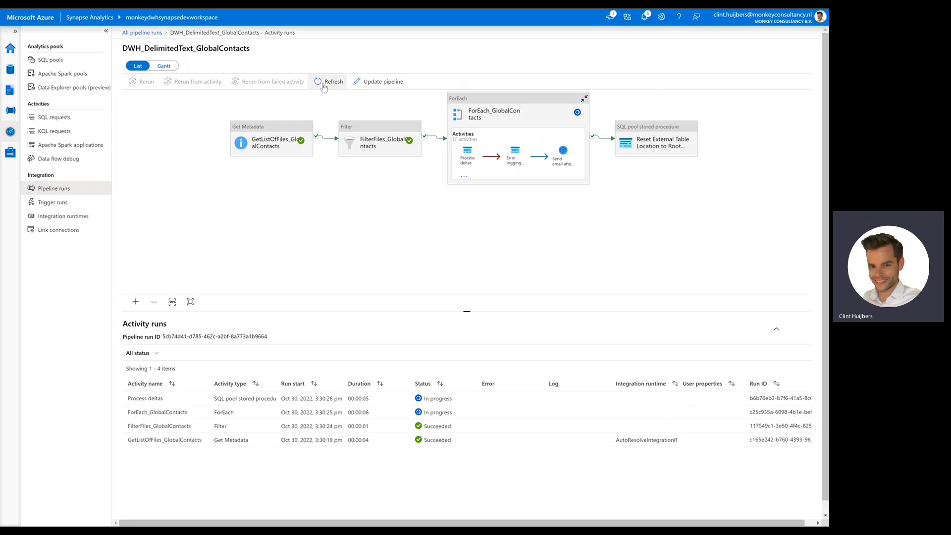
left_click(329, 81)
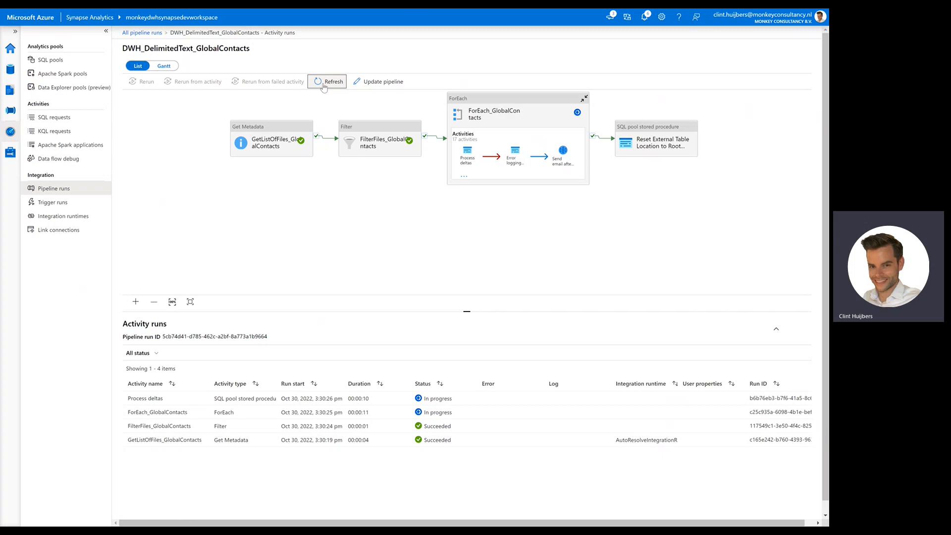
left_click(328, 81)
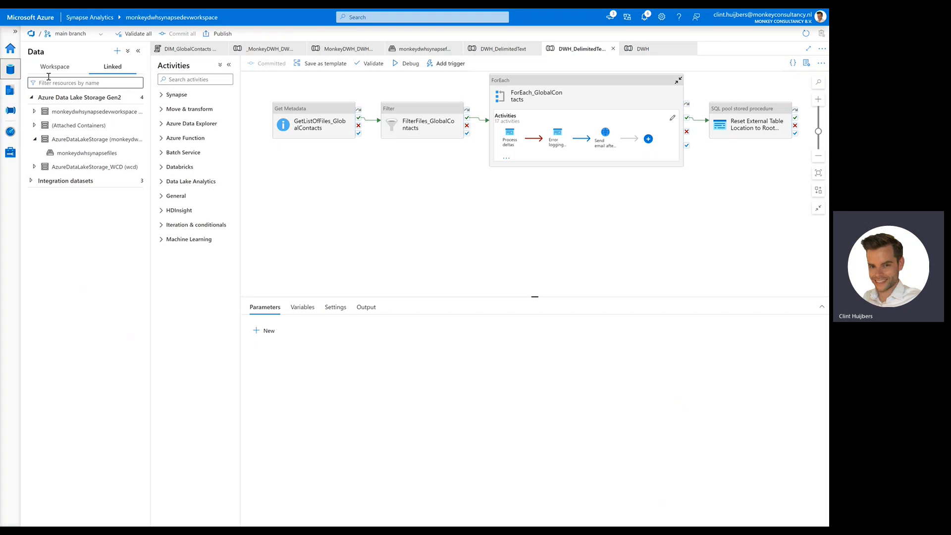
Step: Inspect delimitedtext.GlobalContacts columns, including DWH_HASHKEY and DWH_HASHDIFF, in the dedicated SQL pool
left_click(55, 66)
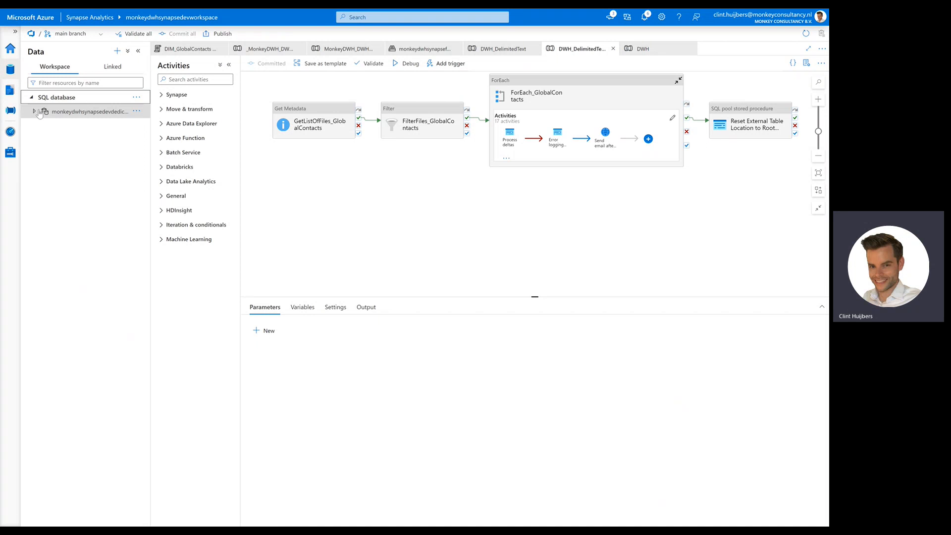
left_click(34, 111)
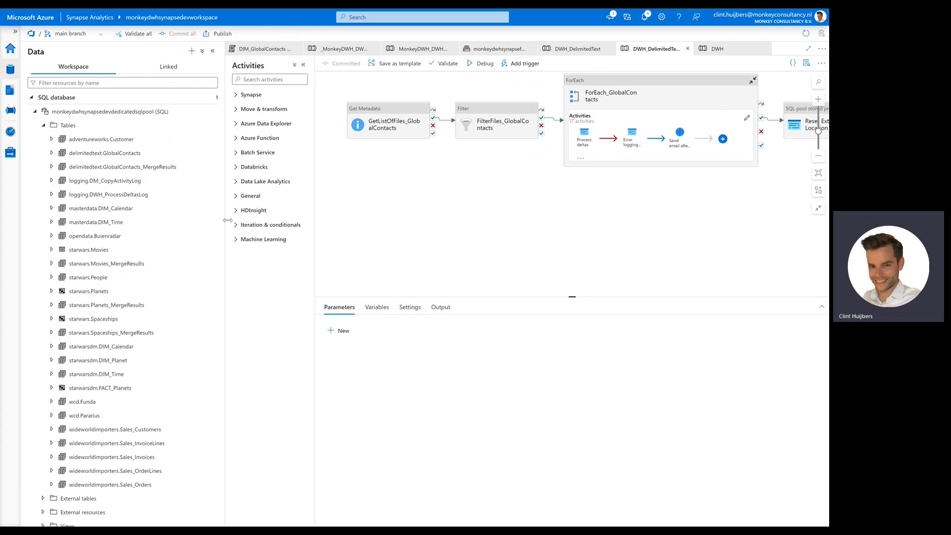
left_click(52, 153)
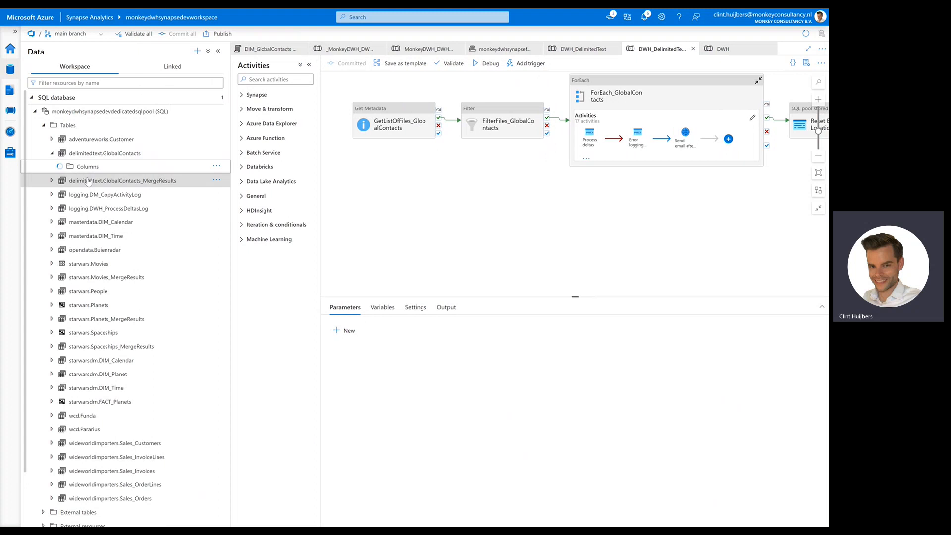
left_click(87, 166)
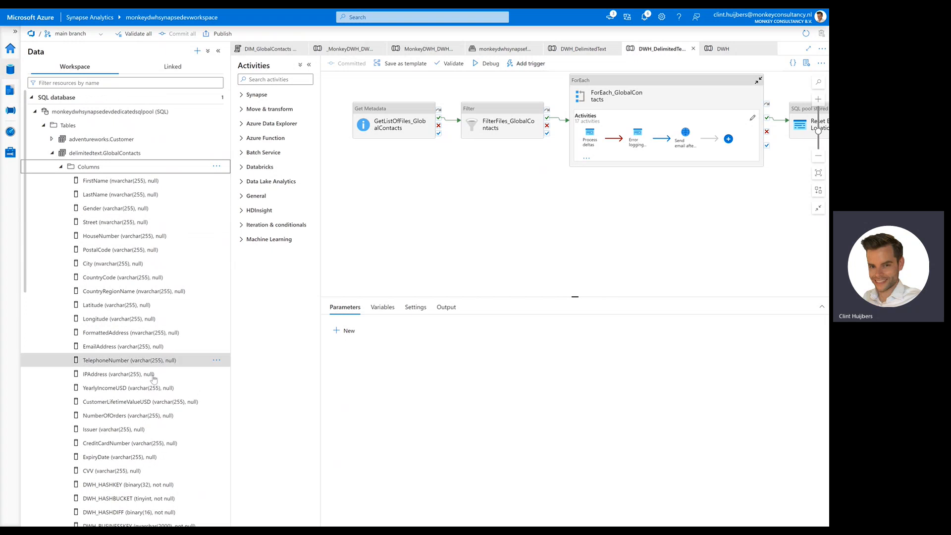
left_click(60, 152)
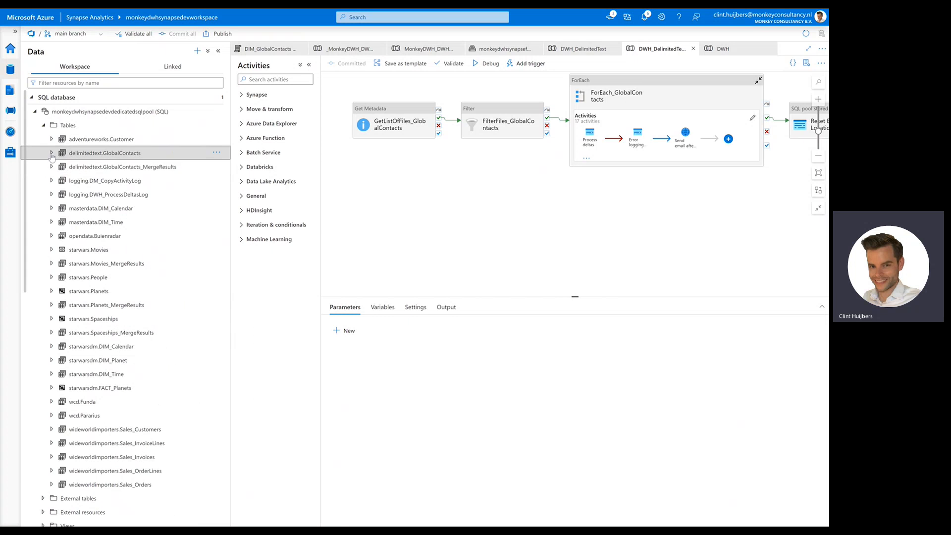
mouse_move(148, 170)
type("d")
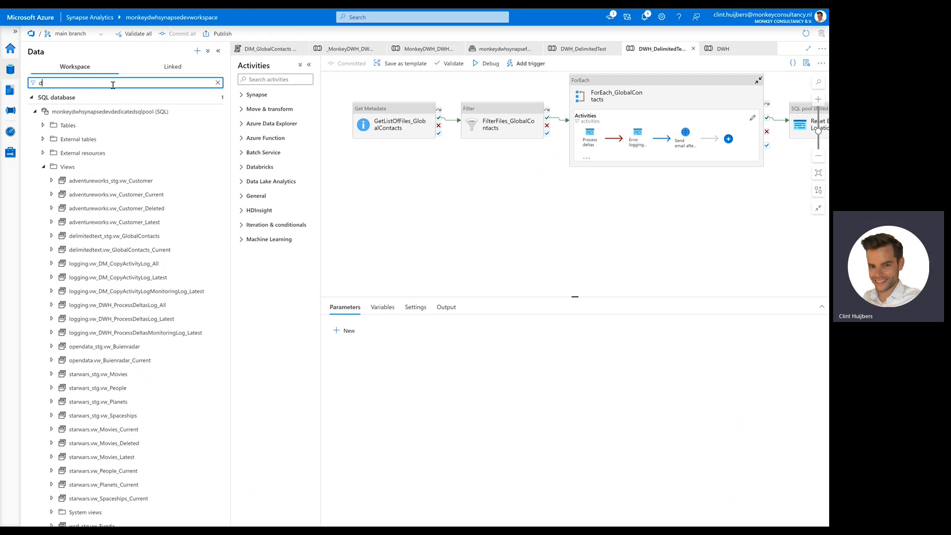
Step: Filter resources by 'deli' and start a new SQL script on delimitedtext.vw_GlobalContacts_Current
type("eli")
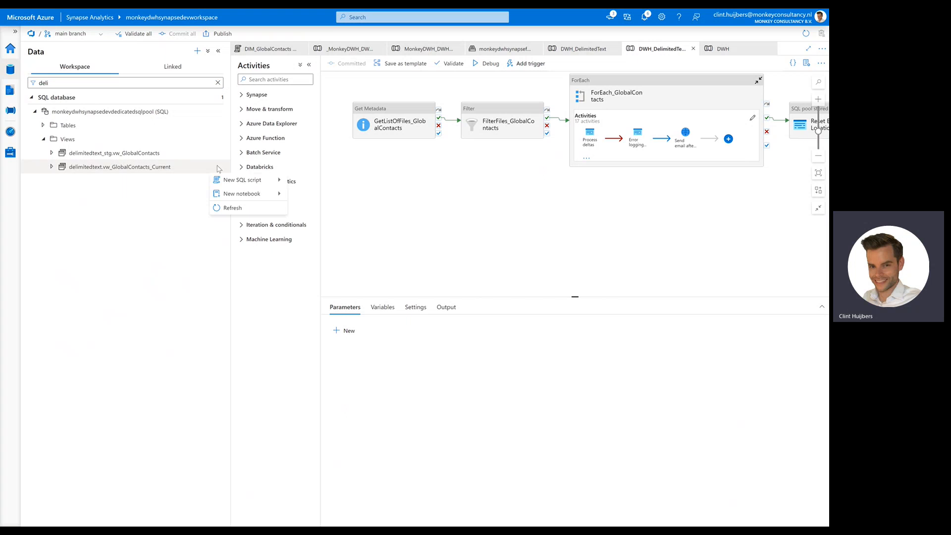
left_click(243, 179)
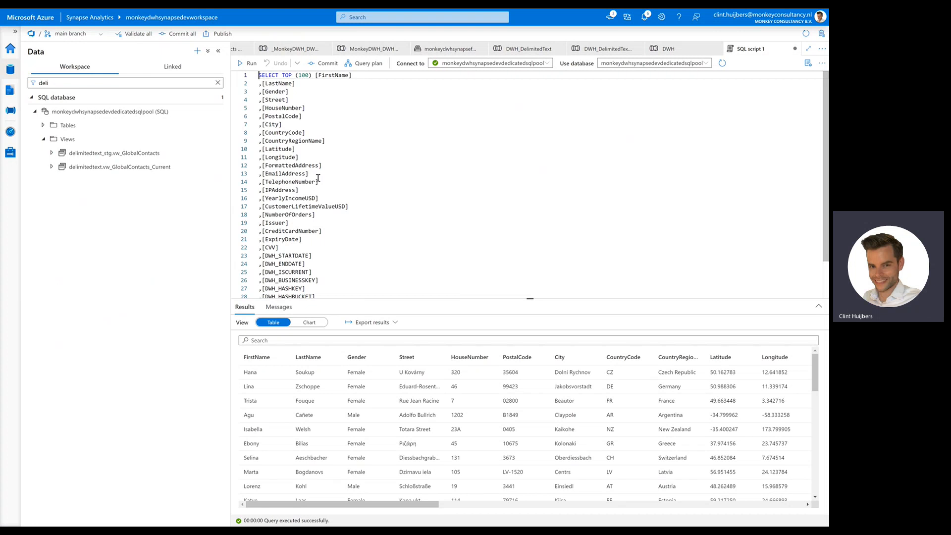
mouse_move(432, 306)
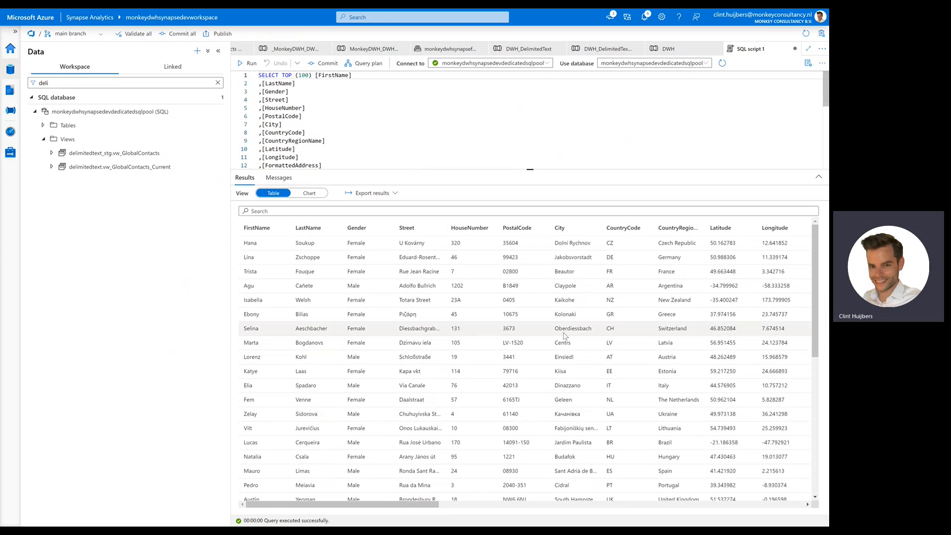
Step: Scroll through the GlobalContacts view query results downward and to the right
scroll("down", 3)
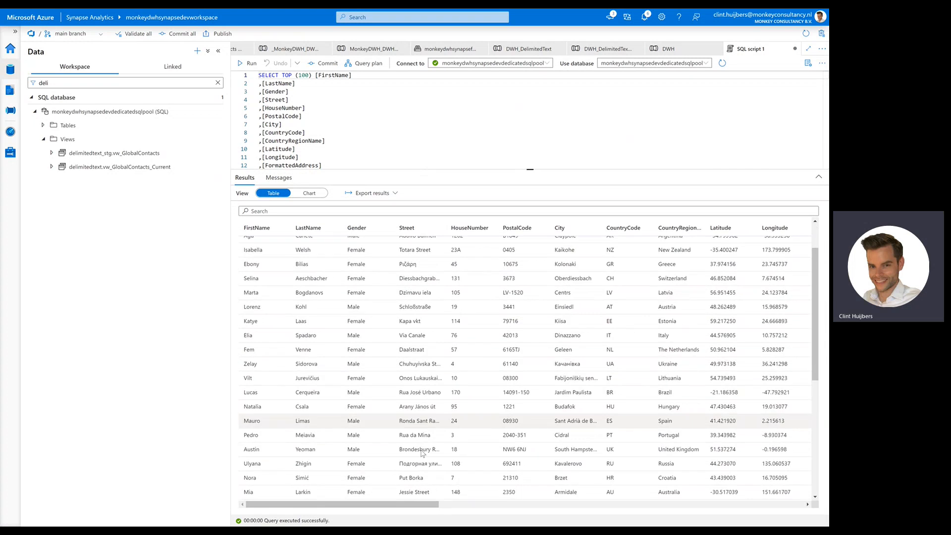
scroll("down", 3)
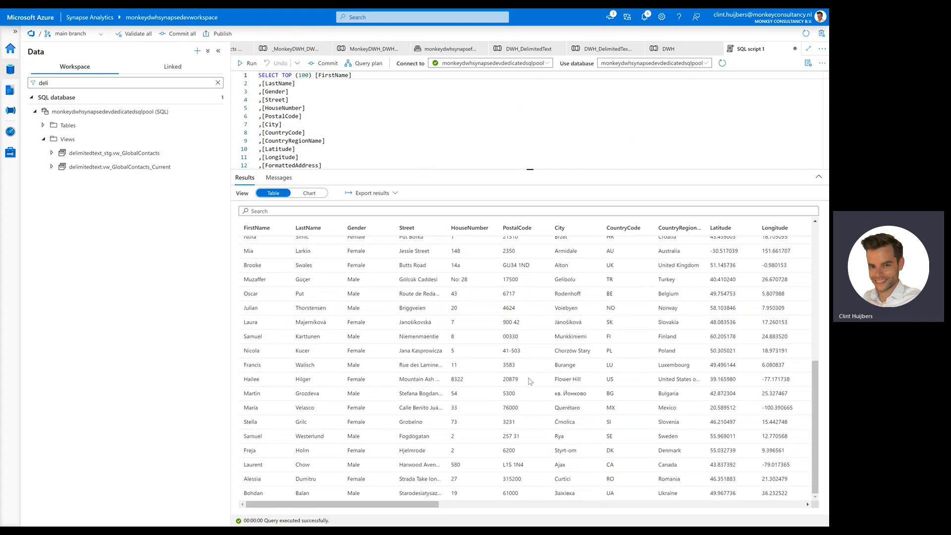
mouse_move(501, 393)
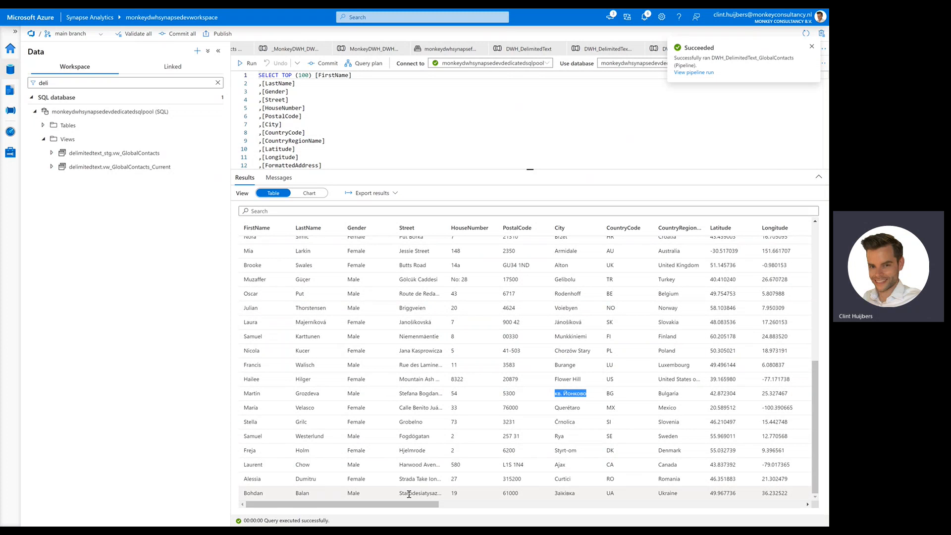
scroll("right", 3)
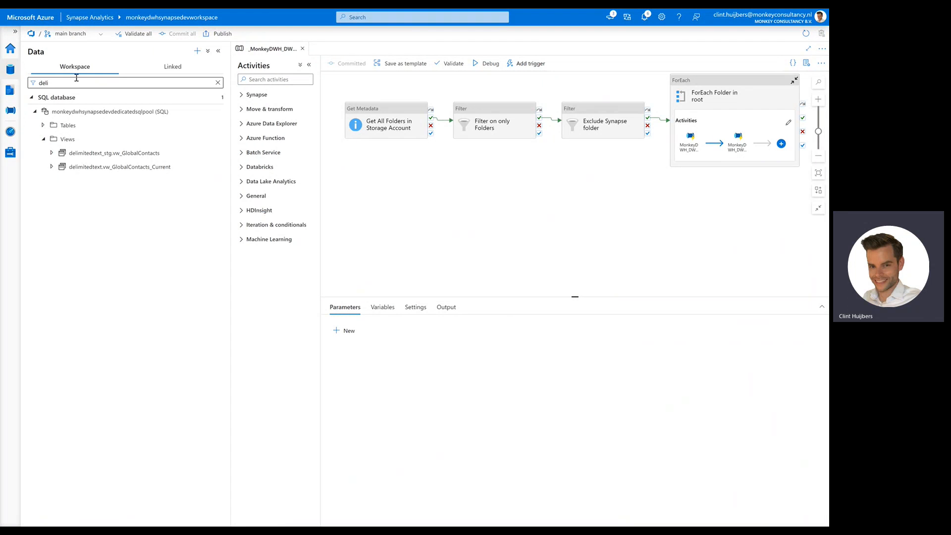
Step: Open the DIM_GlobalContacts demo script from the Develop hub's SQL scripts
left_click(10, 111)
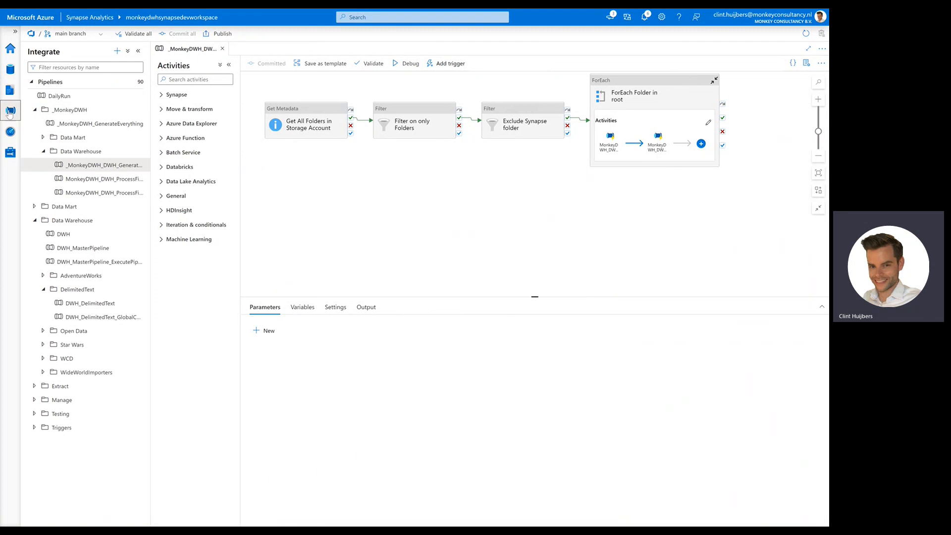
left_click(43, 290)
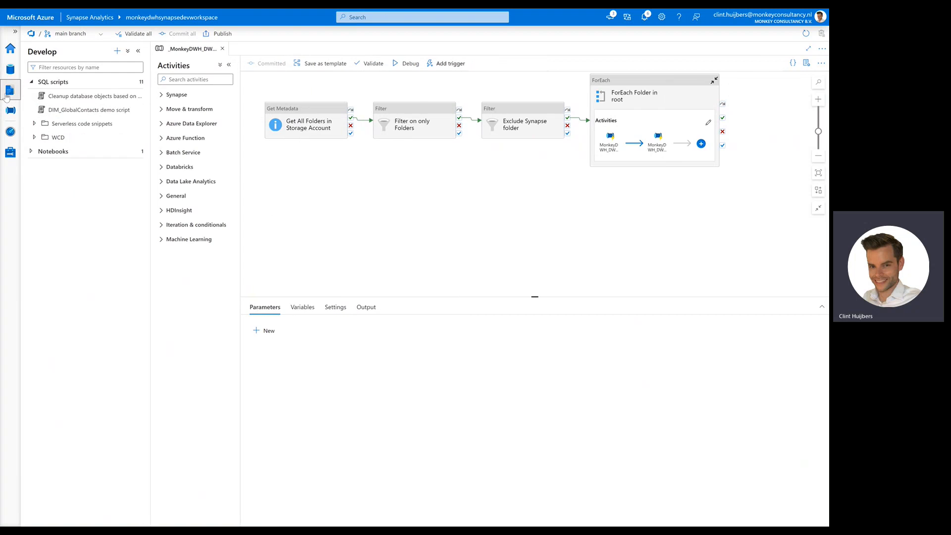
left_click(94, 109)
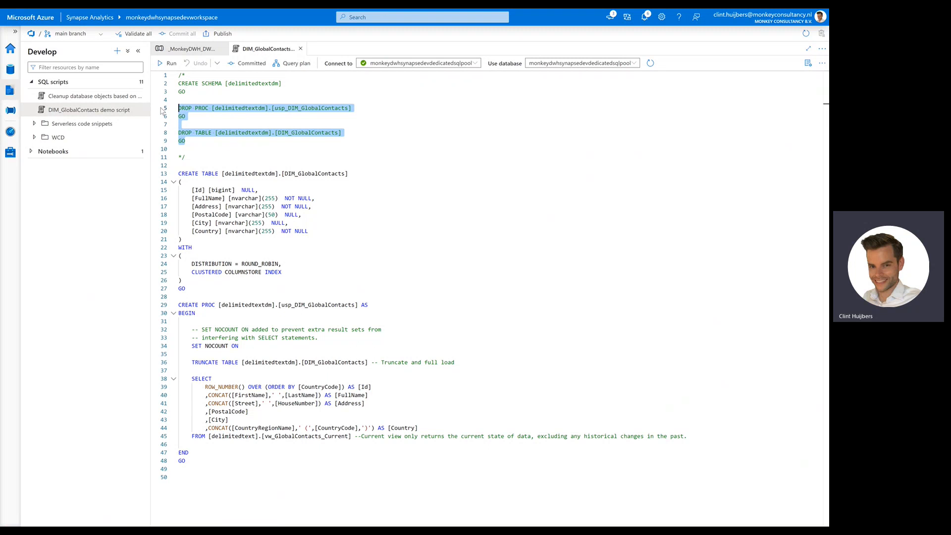
Step: Run the DROP statements and CREATE TABLE for the DIM_GlobalContacts script
left_click(172, 63)
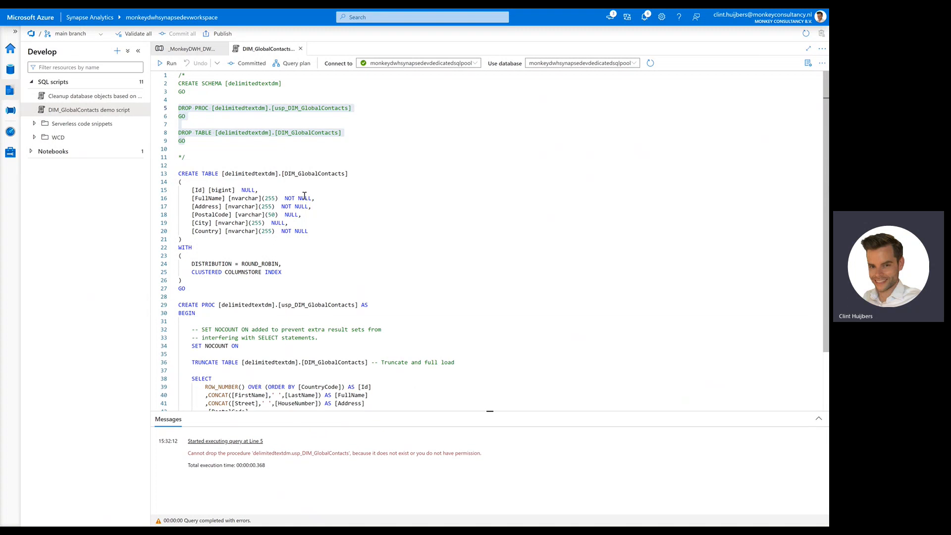
left_click(169, 63)
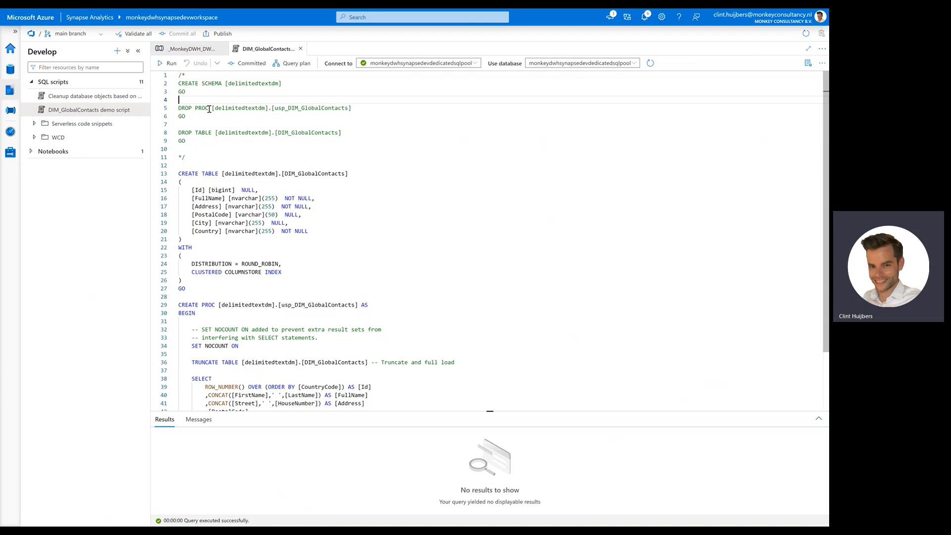
scroll("down", 3)
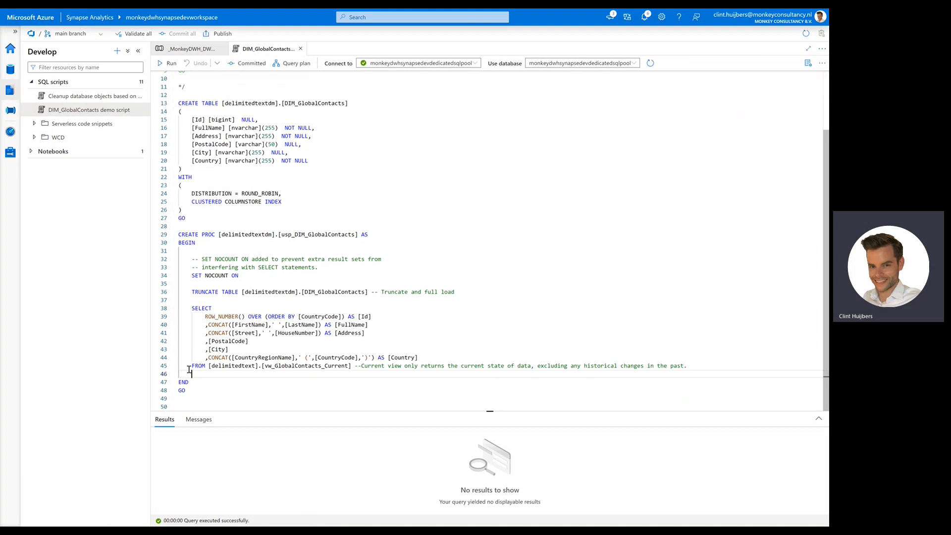
Step: Preview the Id, FullName, Address and Country rows, then run the CREATE PROC block
left_click(172, 63)
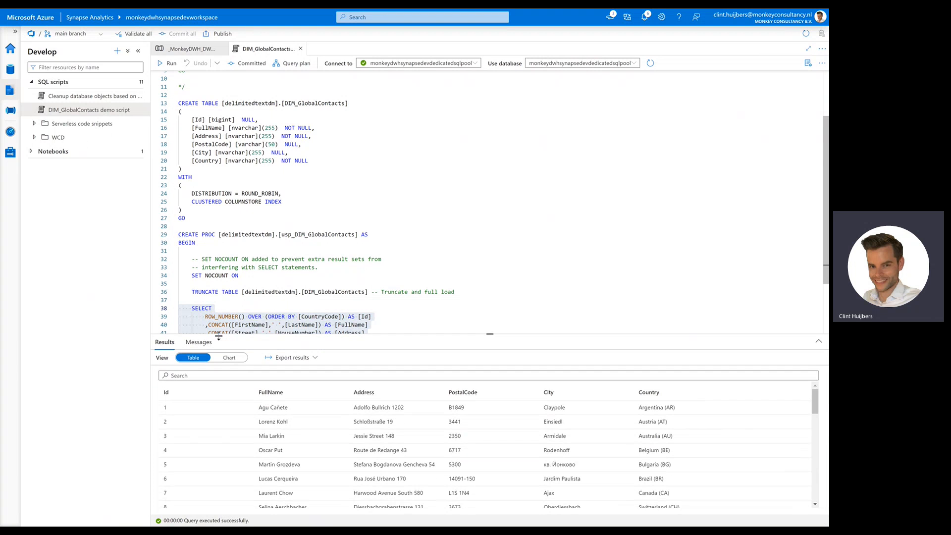
double_click(324, 292)
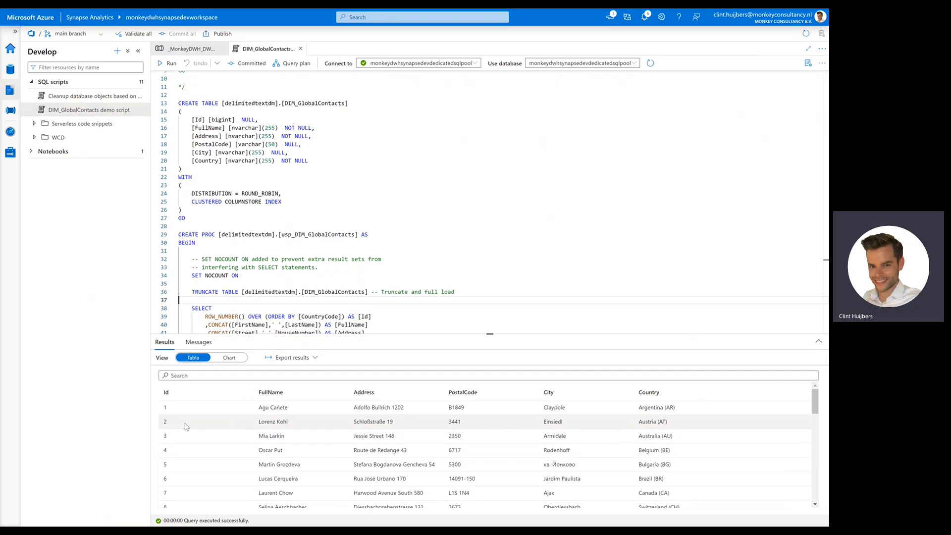
mouse_move(317, 407)
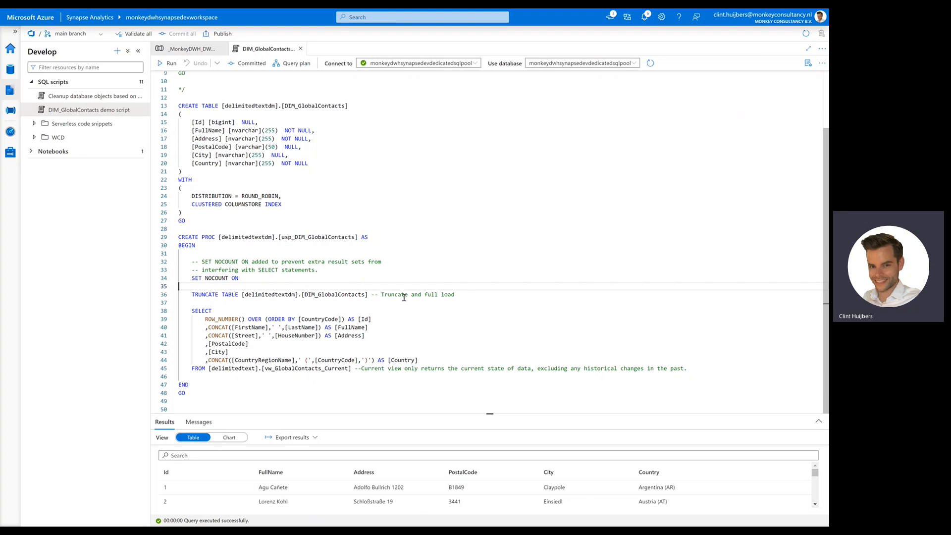
left_click(203, 302)
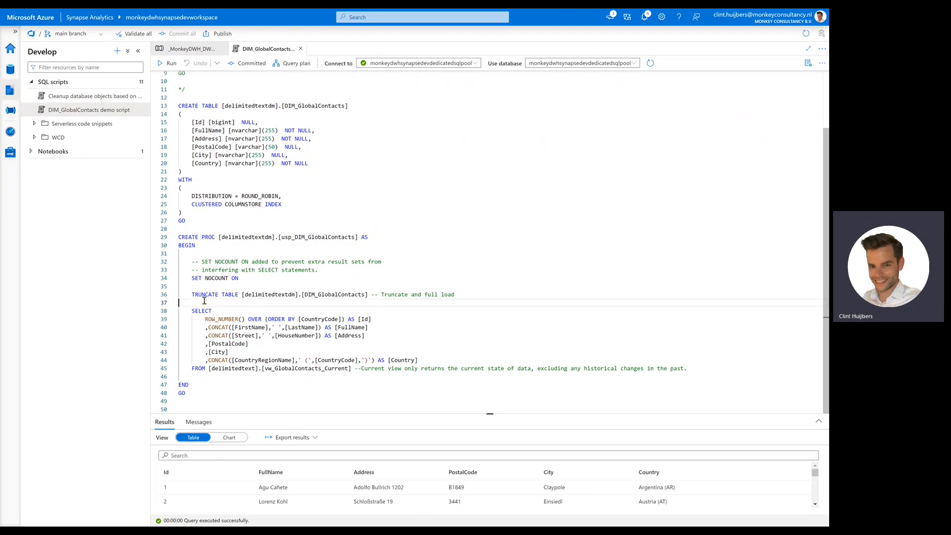
double_click(305, 295)
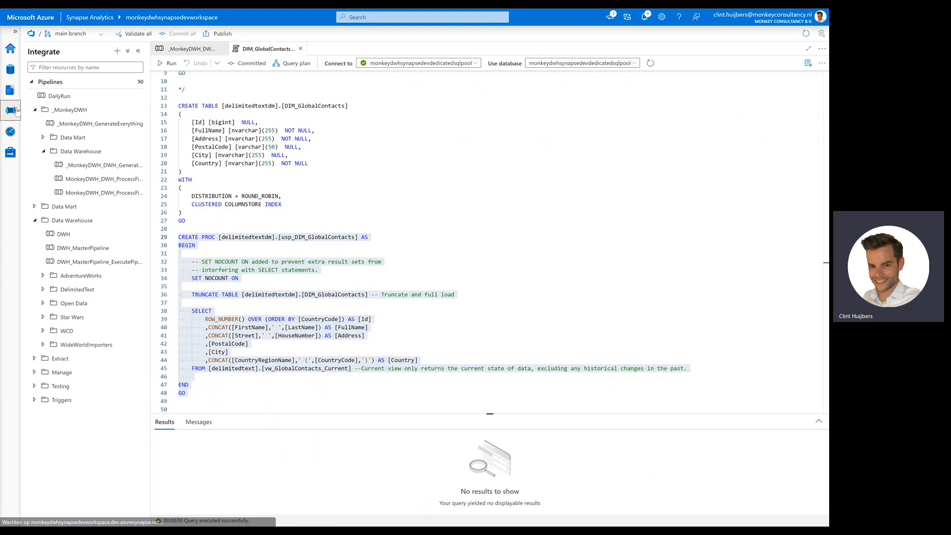
Step: Trigger _MonkeyDWH_DM_GenerateEverything from Data Mart and browse the Star Wars DM dimension pipelines
left_click(65, 137)
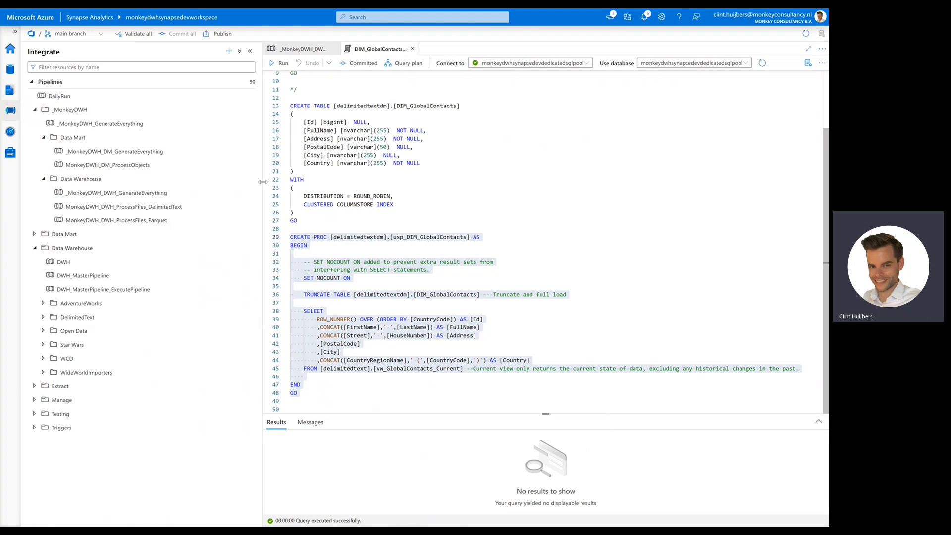
mouse_move(107, 164)
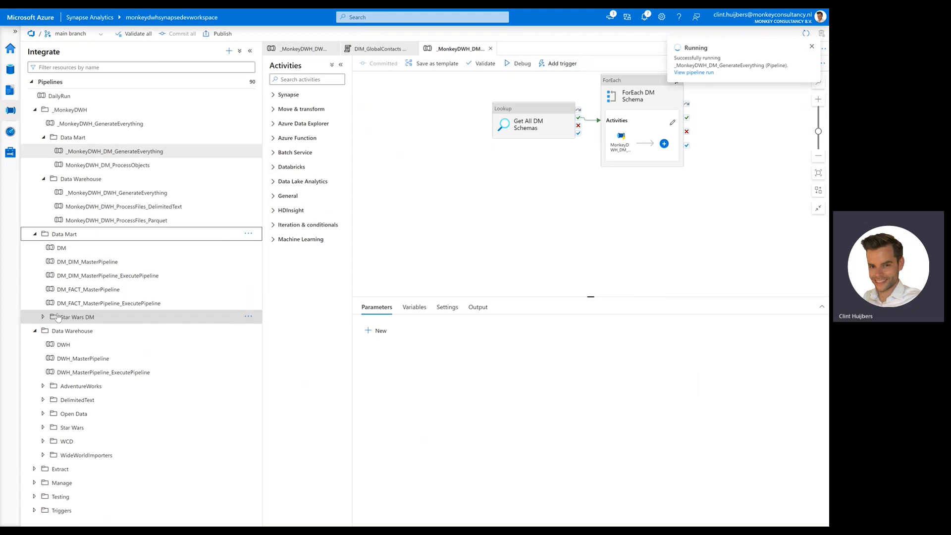
left_click(43, 317)
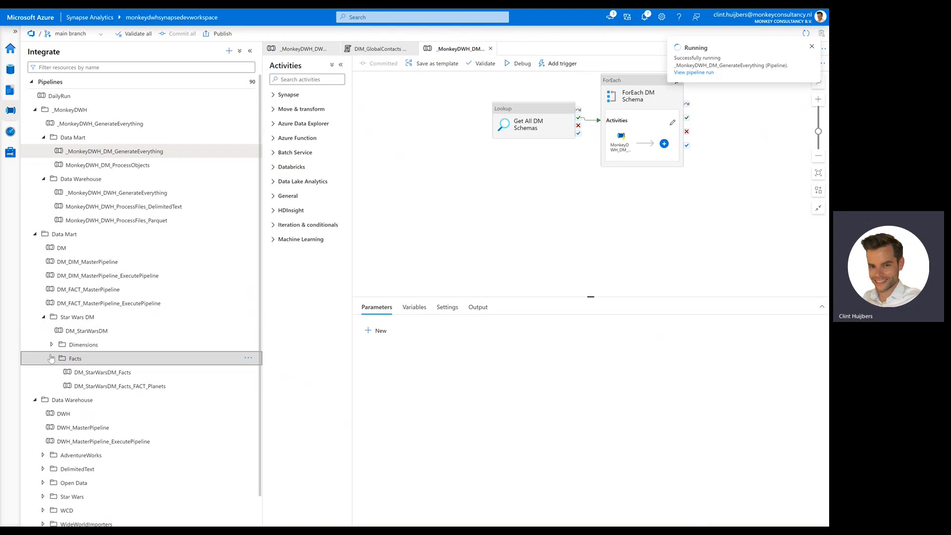
left_click(52, 345)
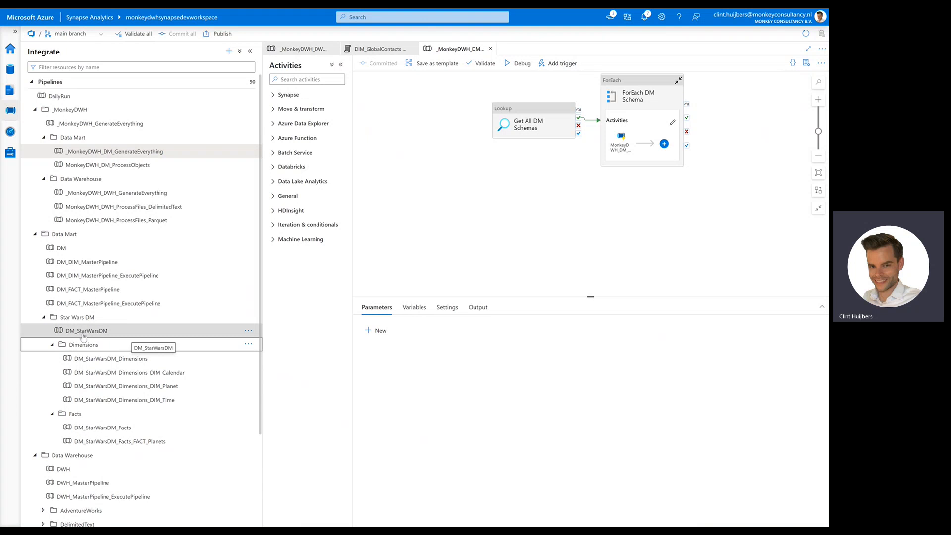
Step: Check the delimitedtextdm schema name in the DIM_GlobalContacts script and collapse Star Wars DM
left_click(379, 48)
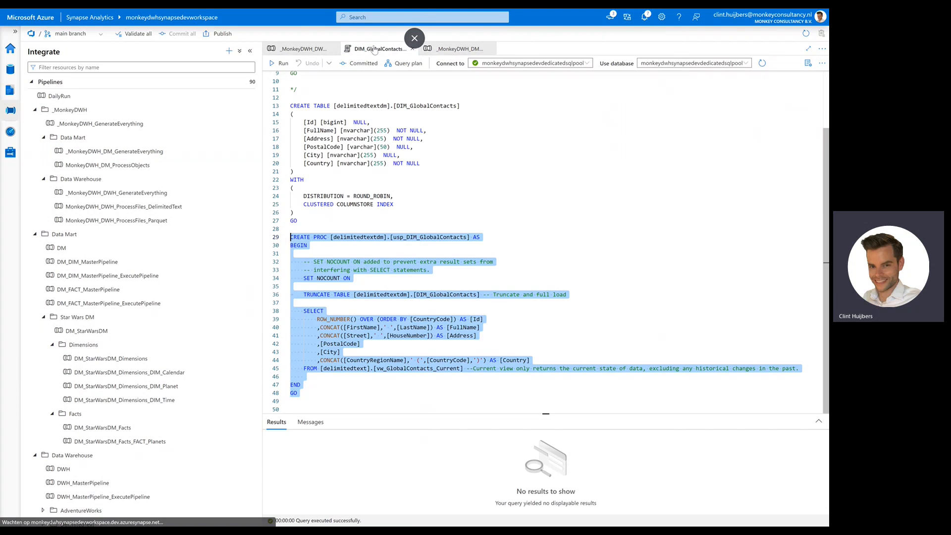
left_click(370, 122)
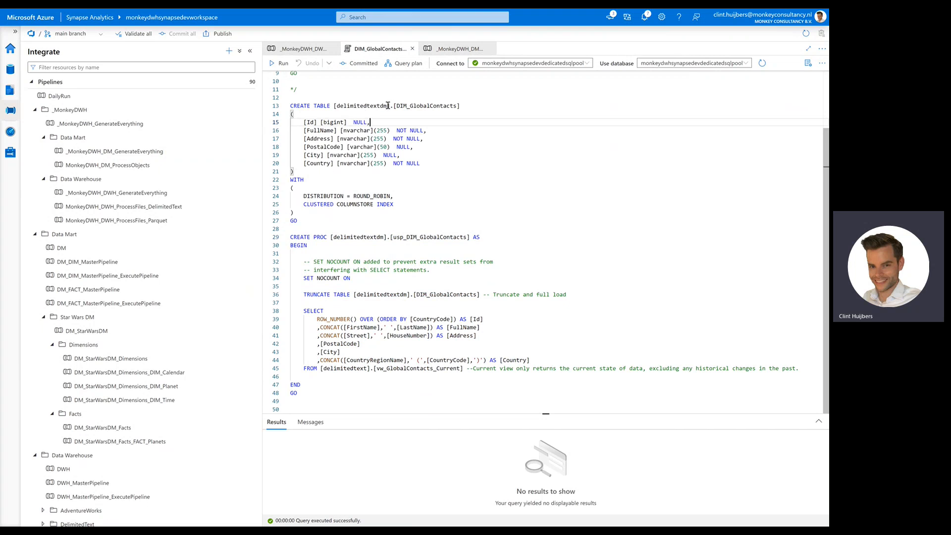
double_click(360, 105)
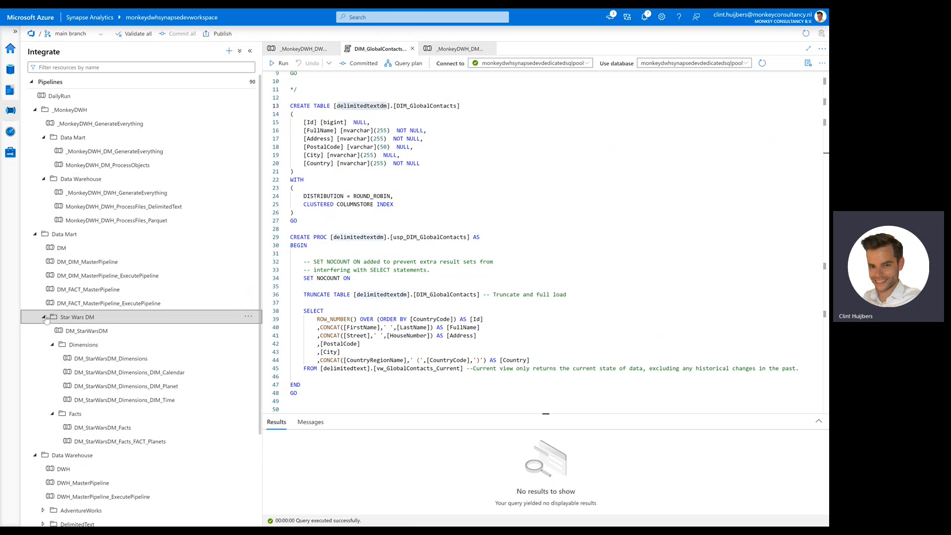
left_click(47, 316)
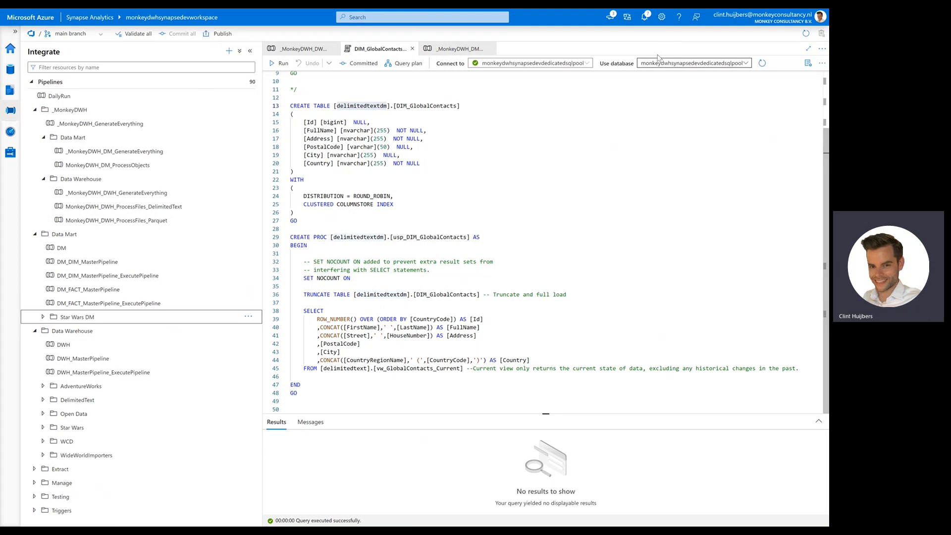
left_click(10, 132)
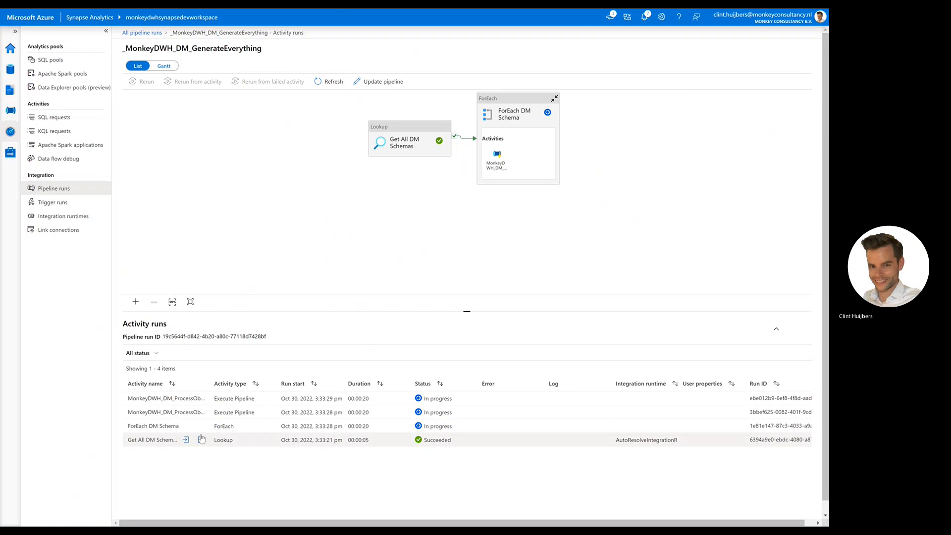
Step: View the Get All DM Schemas JSON output listing delimitedtextdm and starwarsdm
left_click(201, 439)
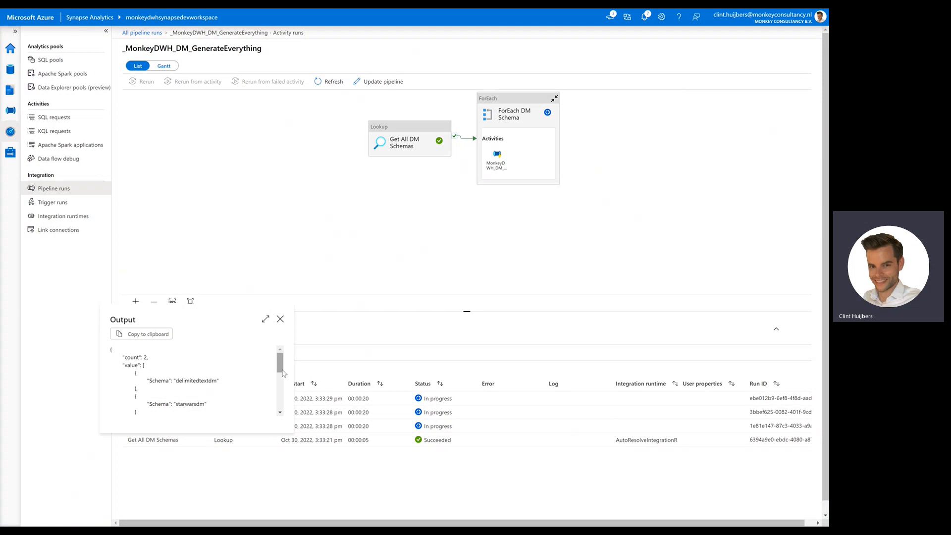
scroll("down", 3)
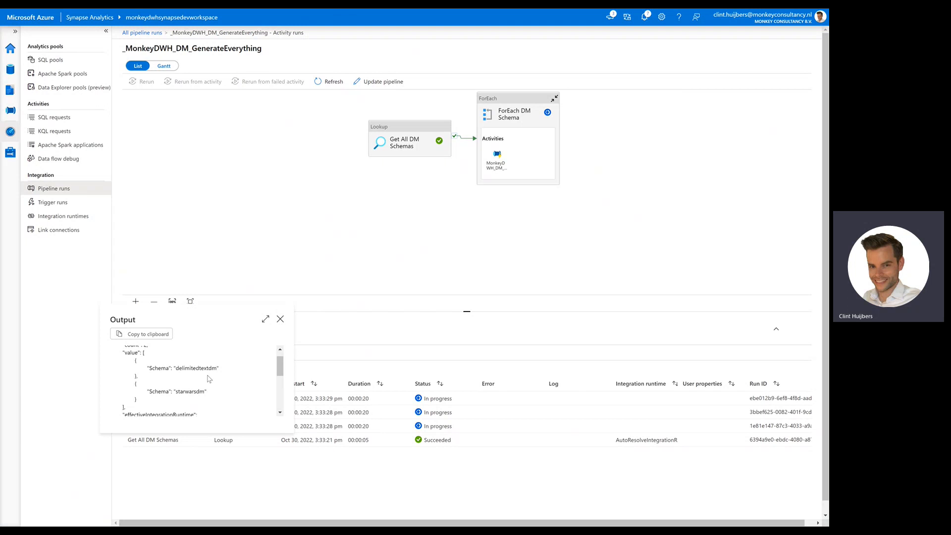
Step: Close the lookup output, refresh, and check the finished starwarsdm child run's Schema input
left_click(332, 81)
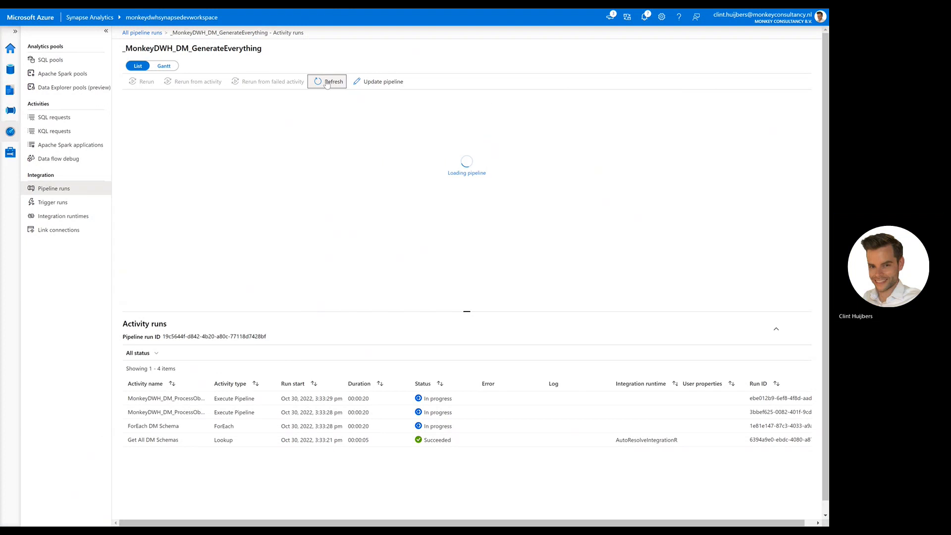
left_click(332, 81)
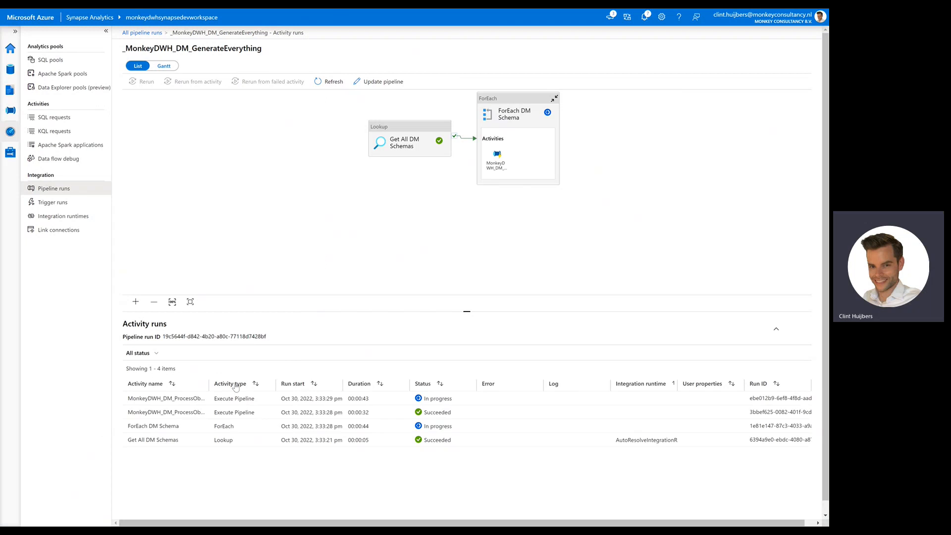
left_click(166, 398)
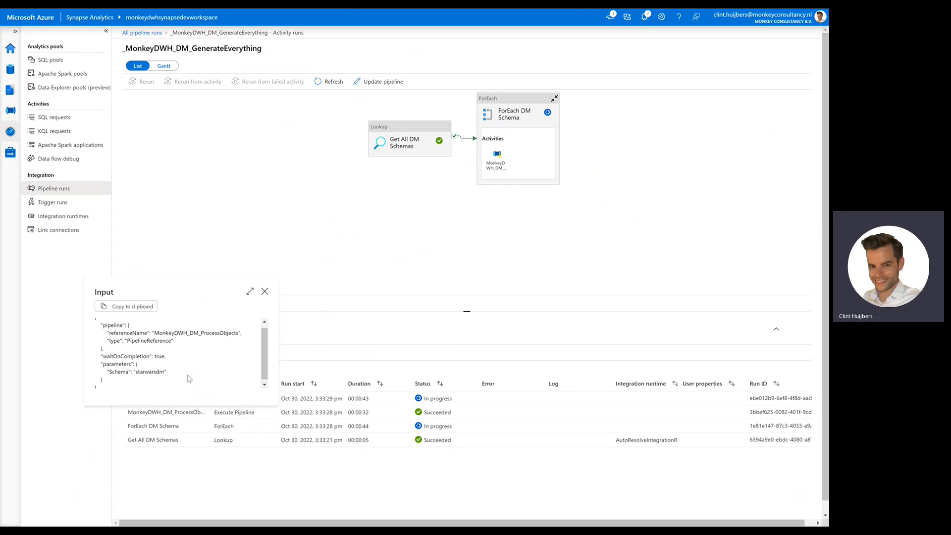
left_click(265, 291)
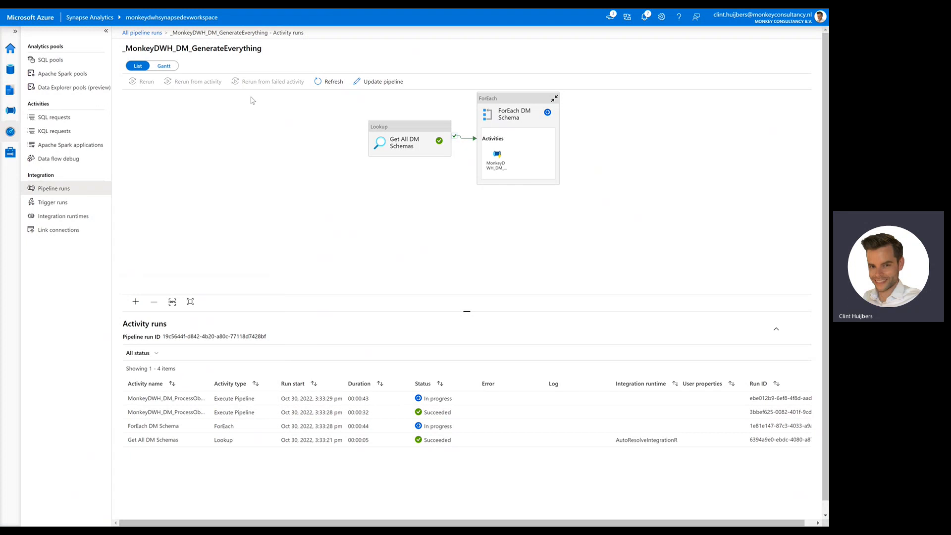
Step: Refresh and inspect the running delimitedtextdm child pipeline's Schema input
left_click(333, 81)
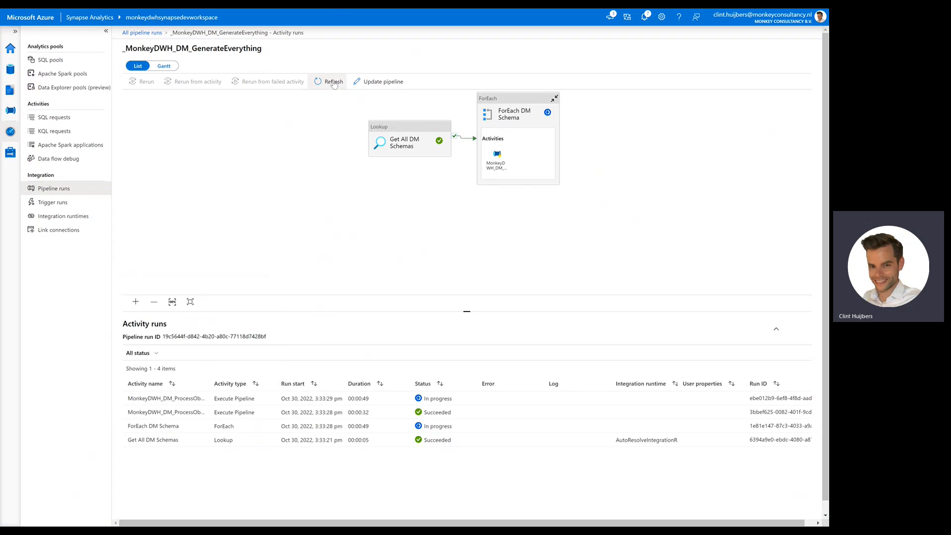
left_click(333, 81)
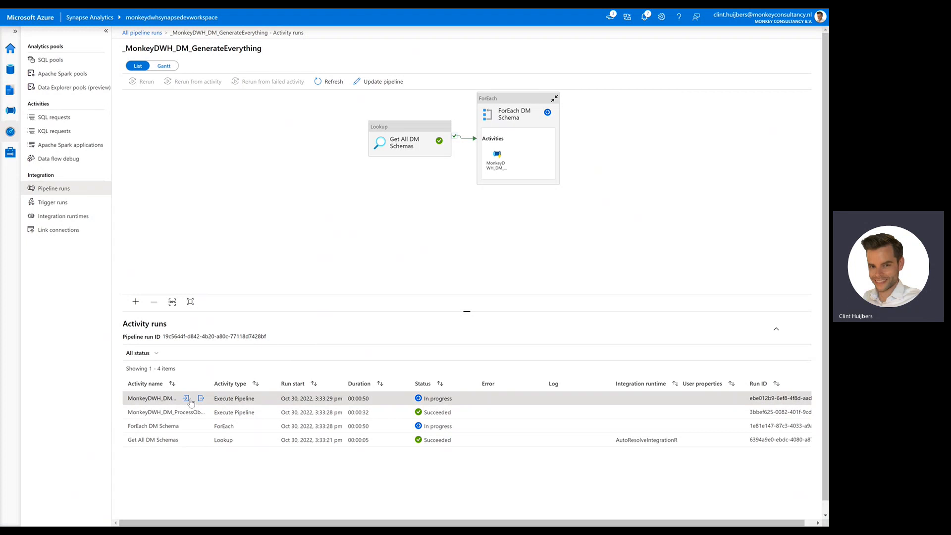
left_click(186, 397)
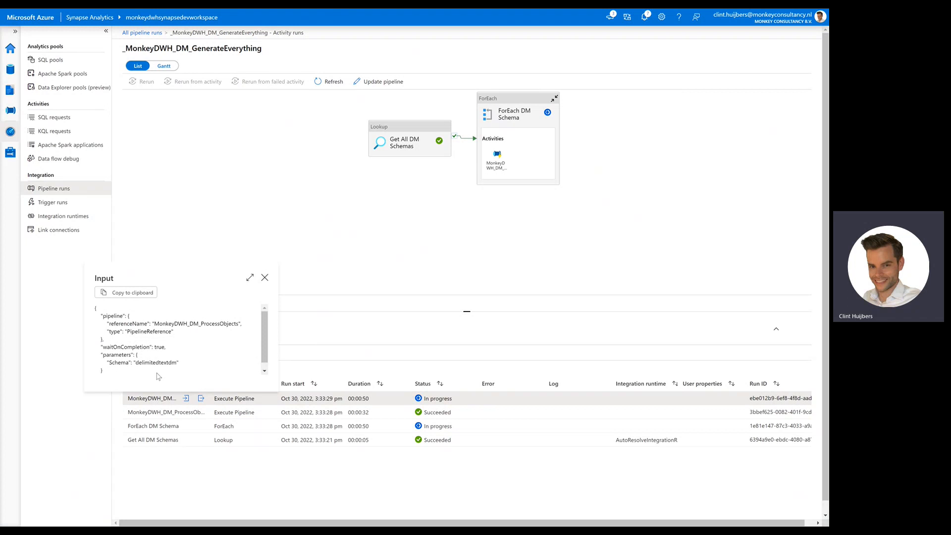
left_click(265, 278)
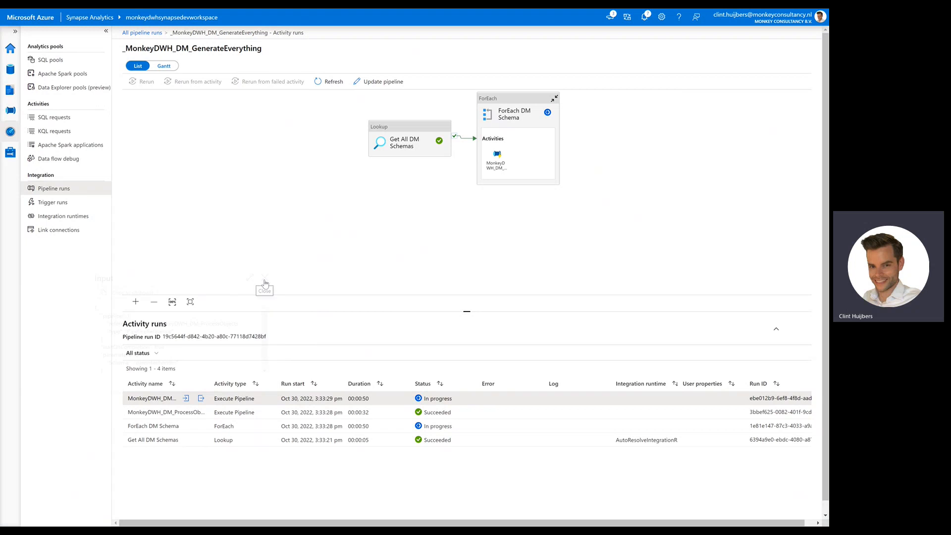
left_click(332, 81)
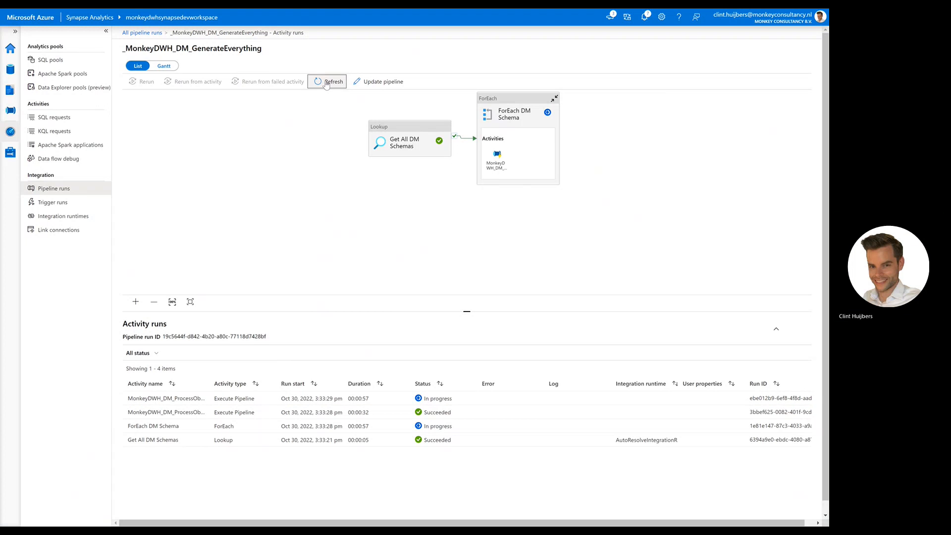
left_click(332, 81)
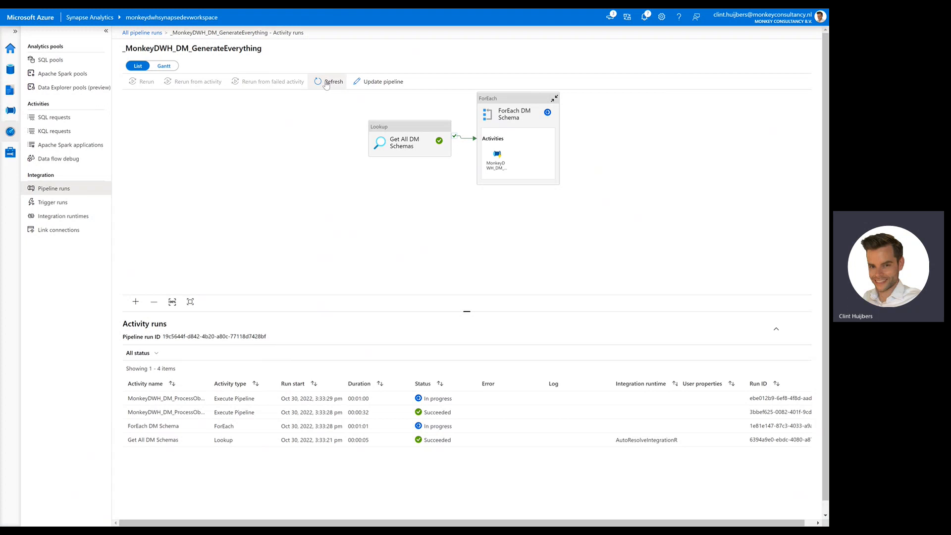
Step: Refresh until all four activities show Succeeded, then return to Integrate
left_click(330, 82)
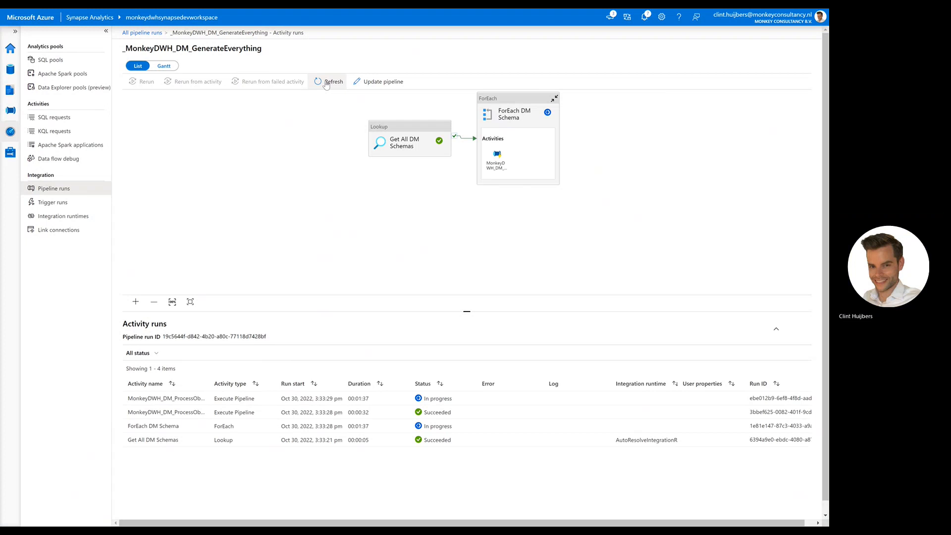
left_click(333, 81)
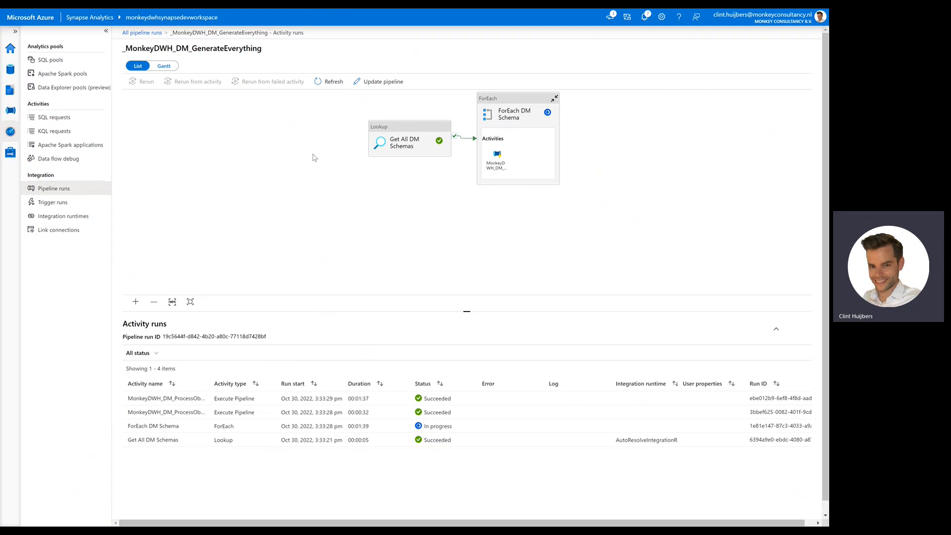
left_click(329, 81)
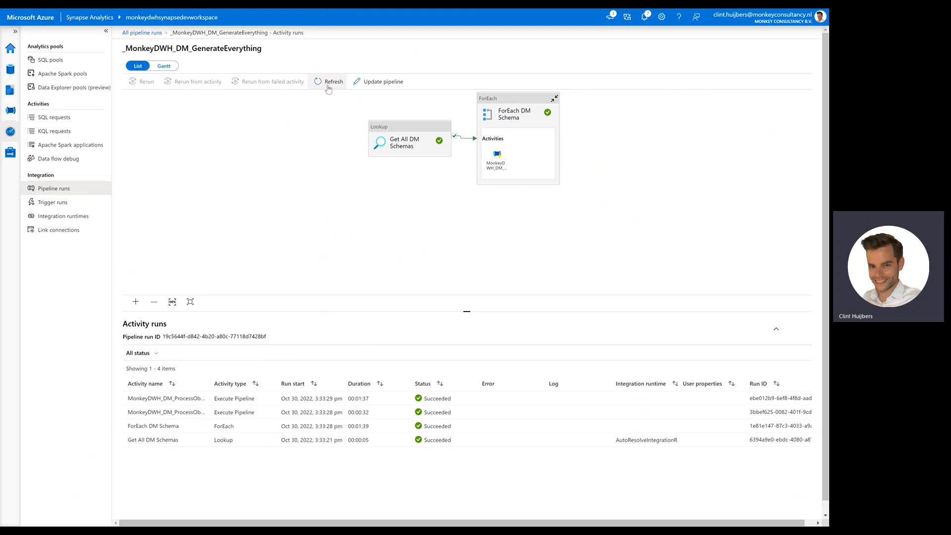
mouse_move(11, 114)
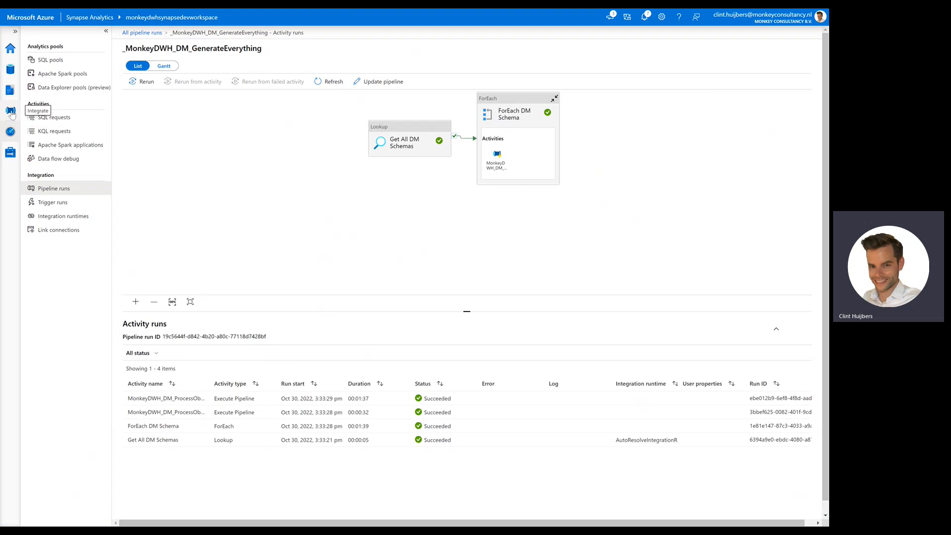
left_click(9, 110)
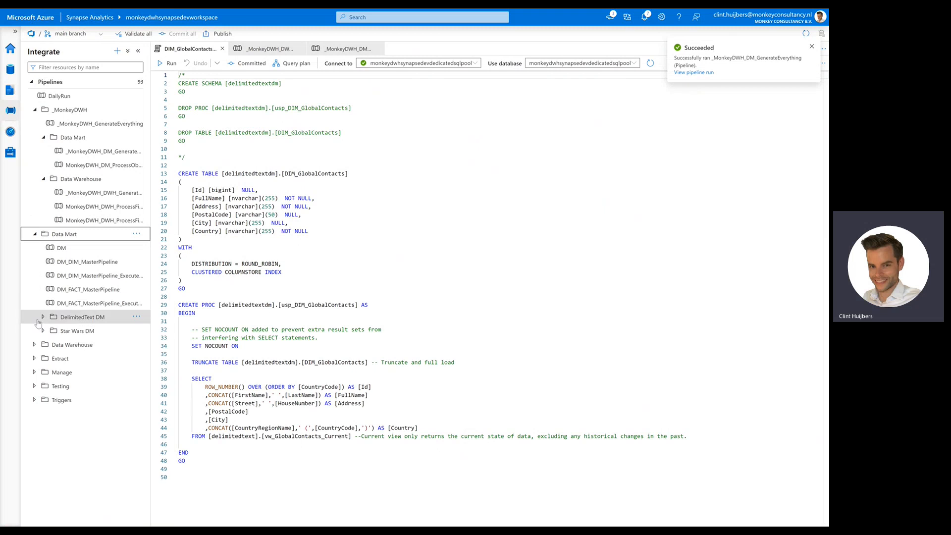
Step: Open DM_DelimitedTextDM_Dimensions and DM_DelimitedTextDM_Dimensions_DIM_GlobalContacts from DelimitedText DM, then collapse folders
left_click(43, 317)
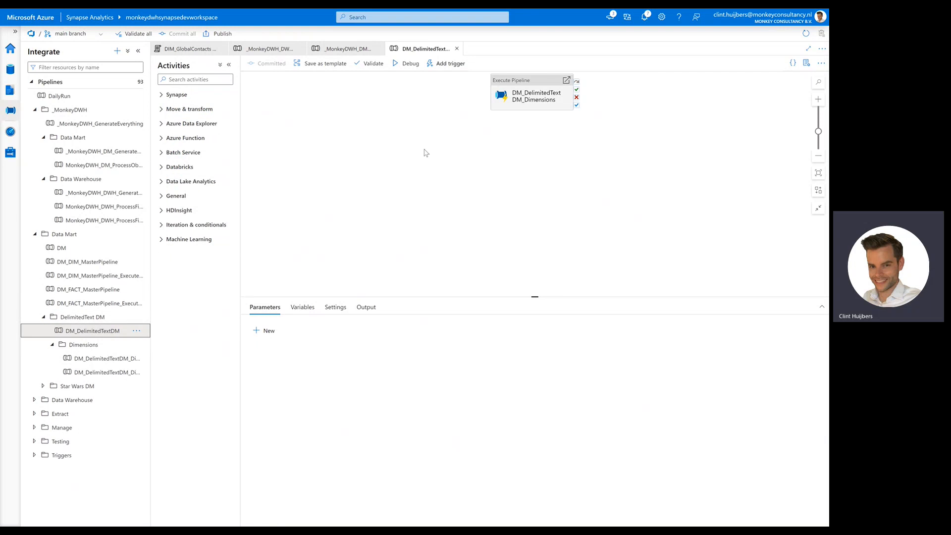
left_click(103, 357)
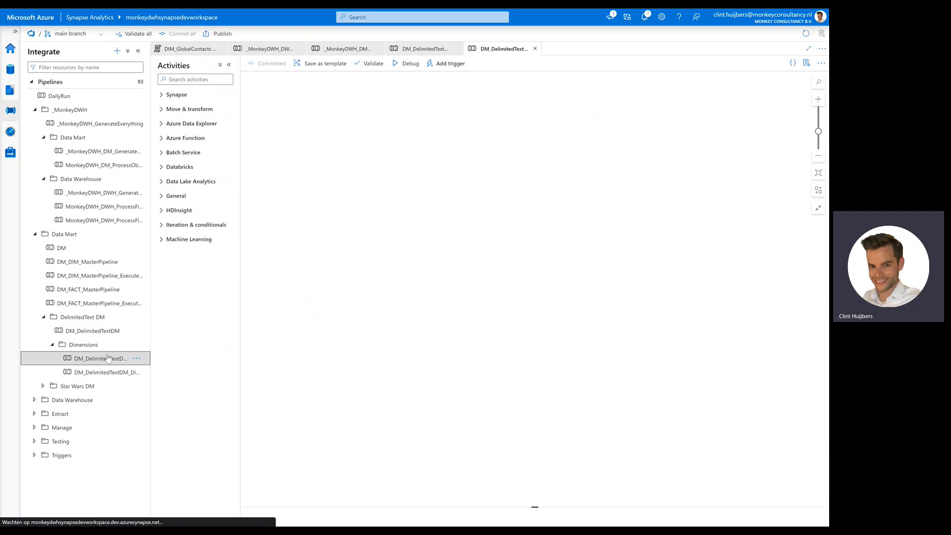
left_click(100, 357)
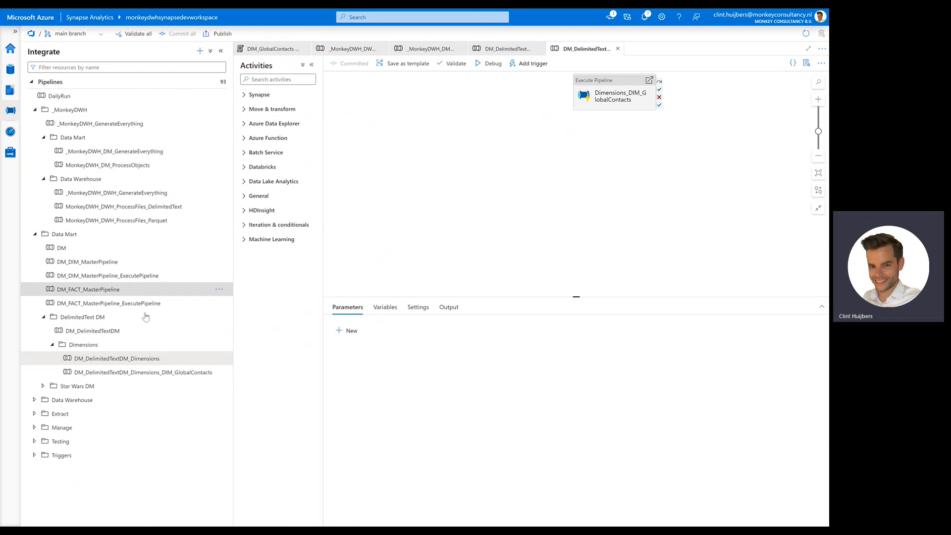
left_click(141, 372)
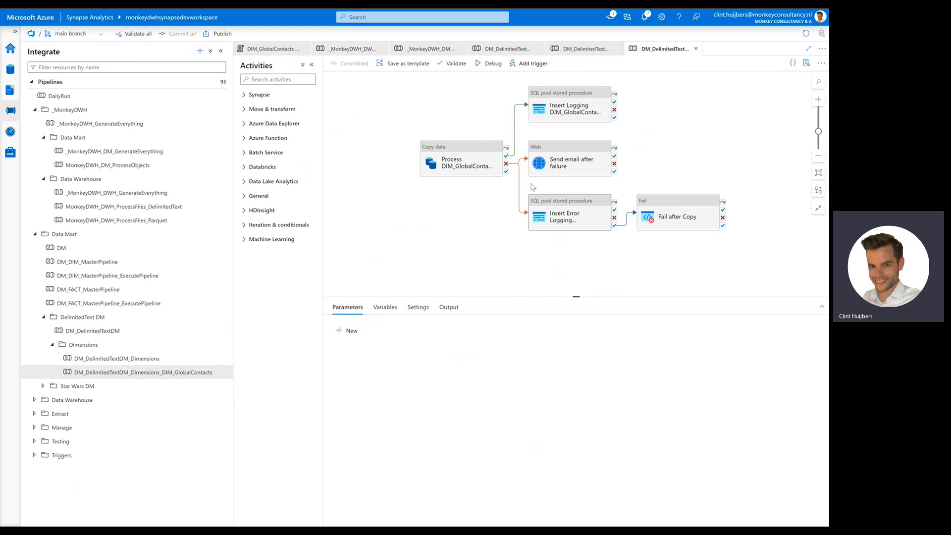
mouse_move(60, 247)
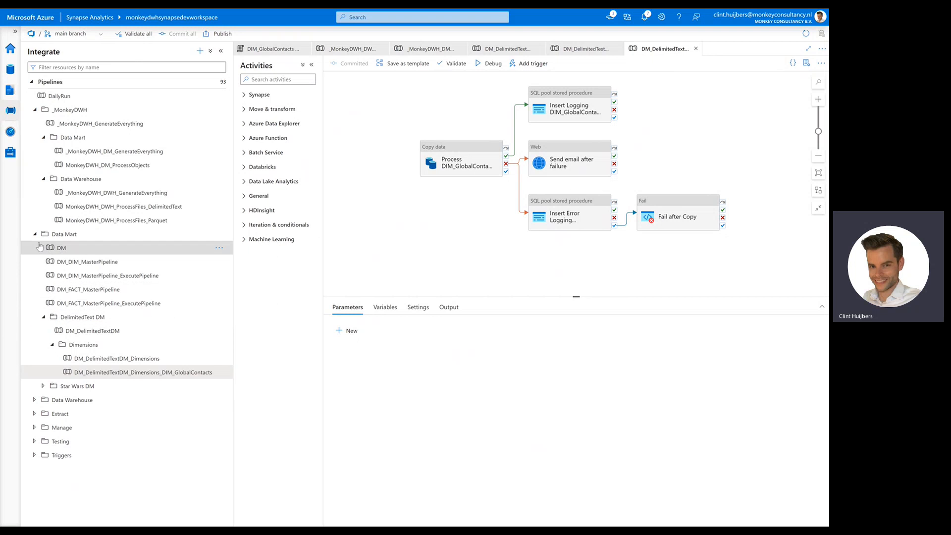
left_click(35, 110)
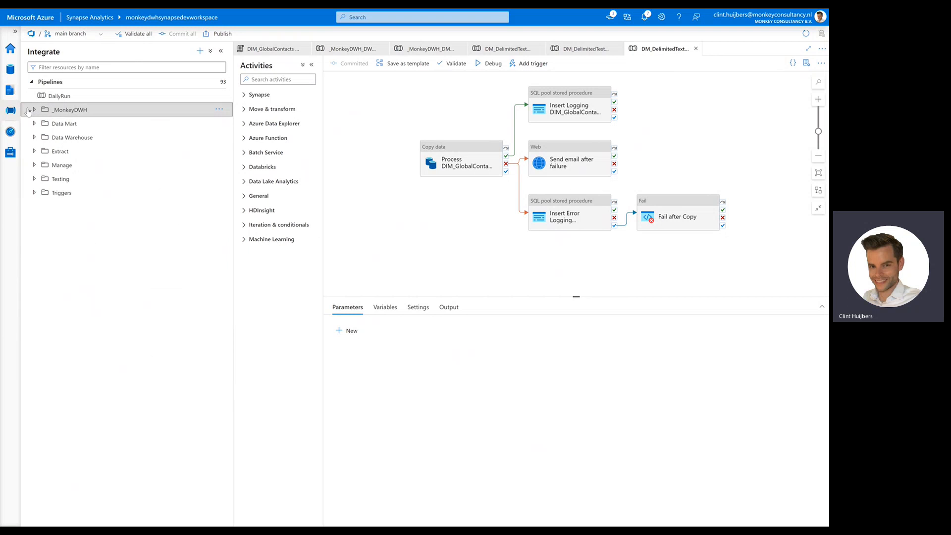
Step: Close all open script and pipeline tabs from the first tab's context menu
right_click(273, 48)
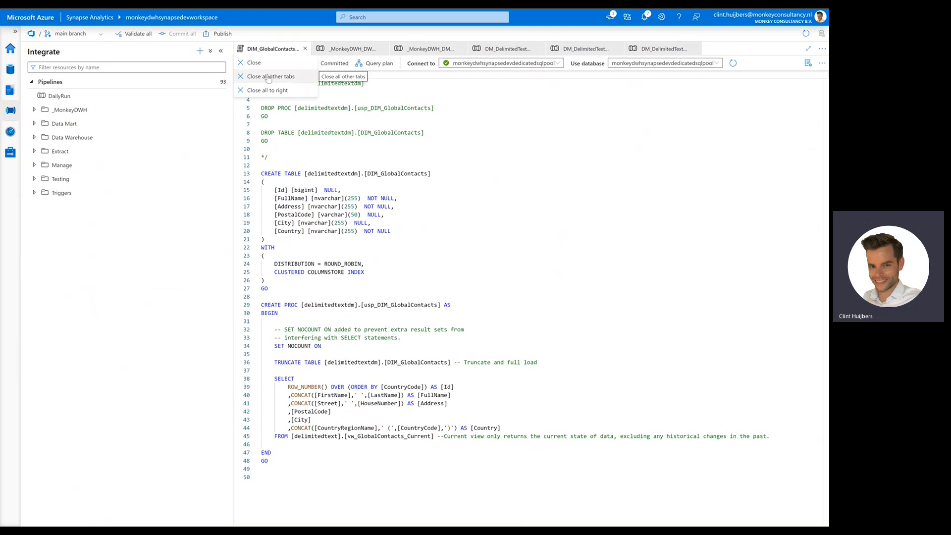
left_click(271, 76)
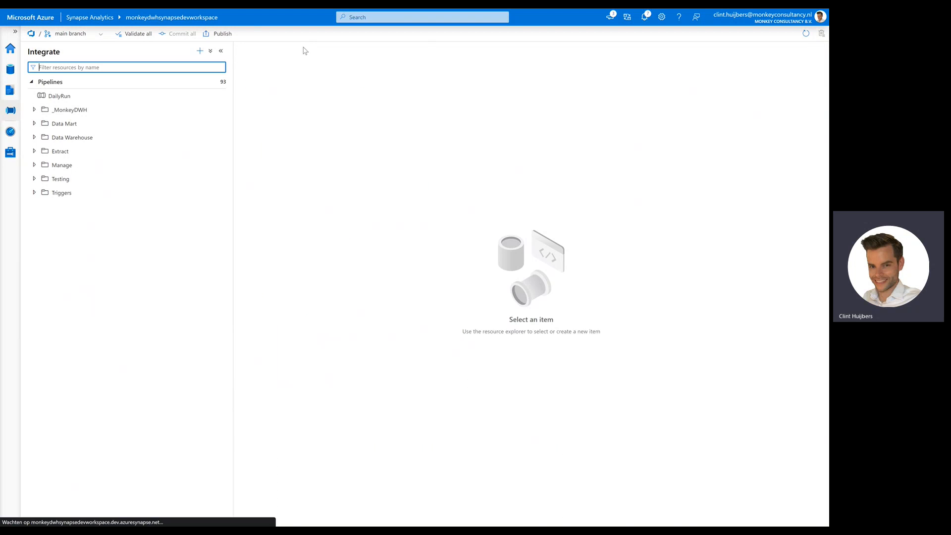
mouse_move(94, 272)
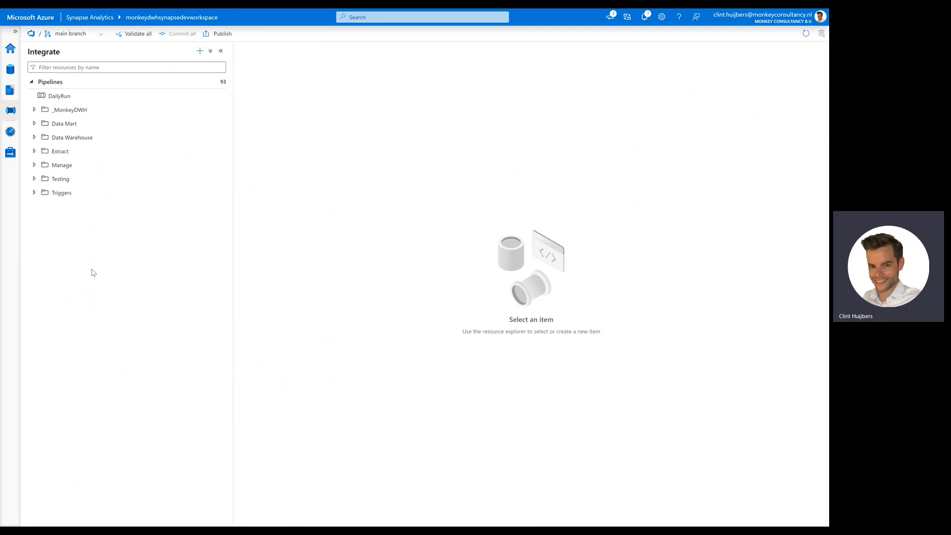